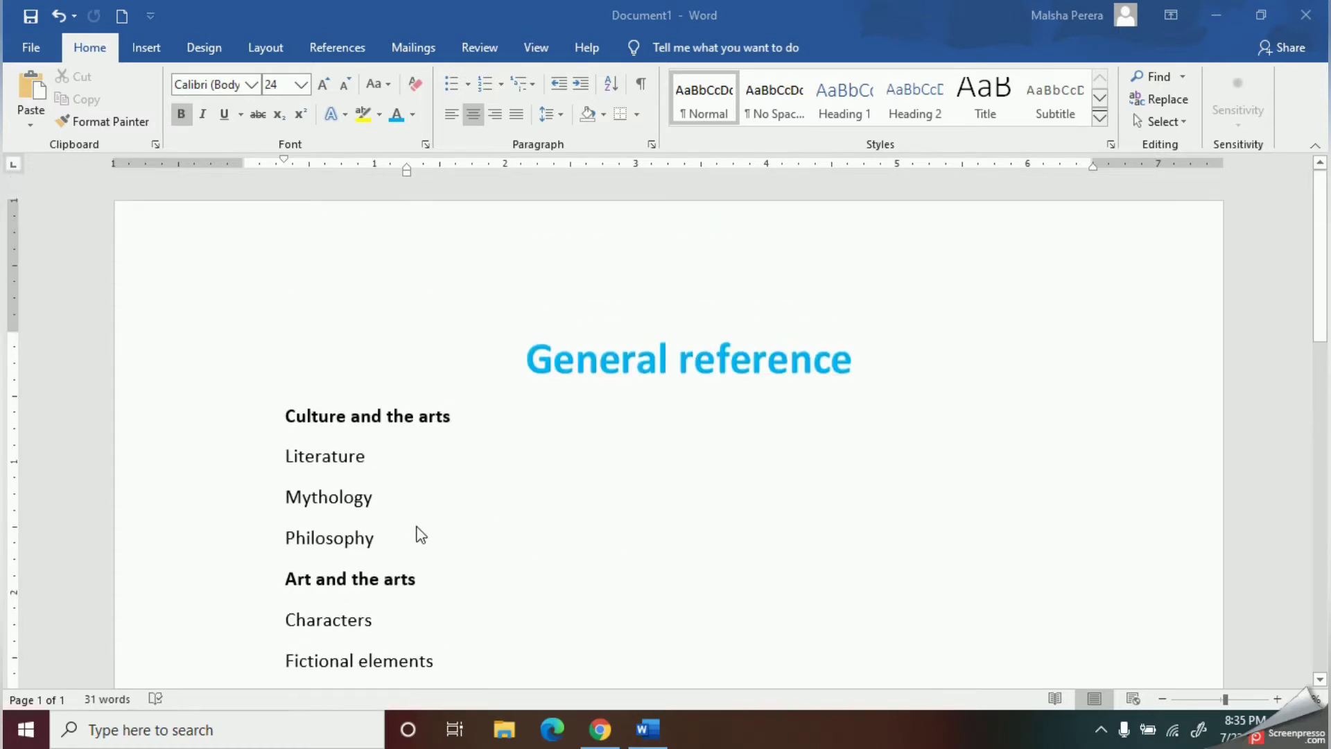
Apply solid round bullets from the Bullet Library to all lines of the General reference list.
{"action": "scroll", "scroll_direction": "up", "scroll_amount": 3}
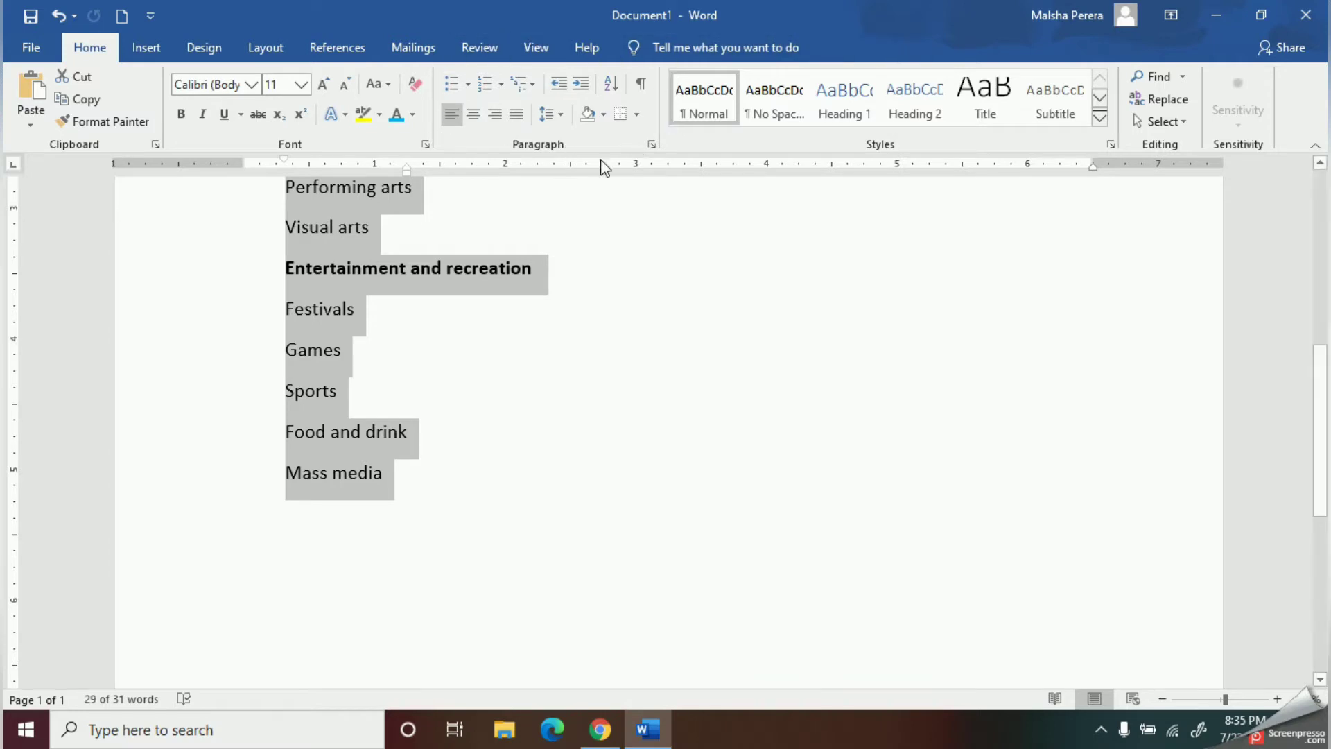
{"action": "mouse_move", "coordinate": [452, 84]}
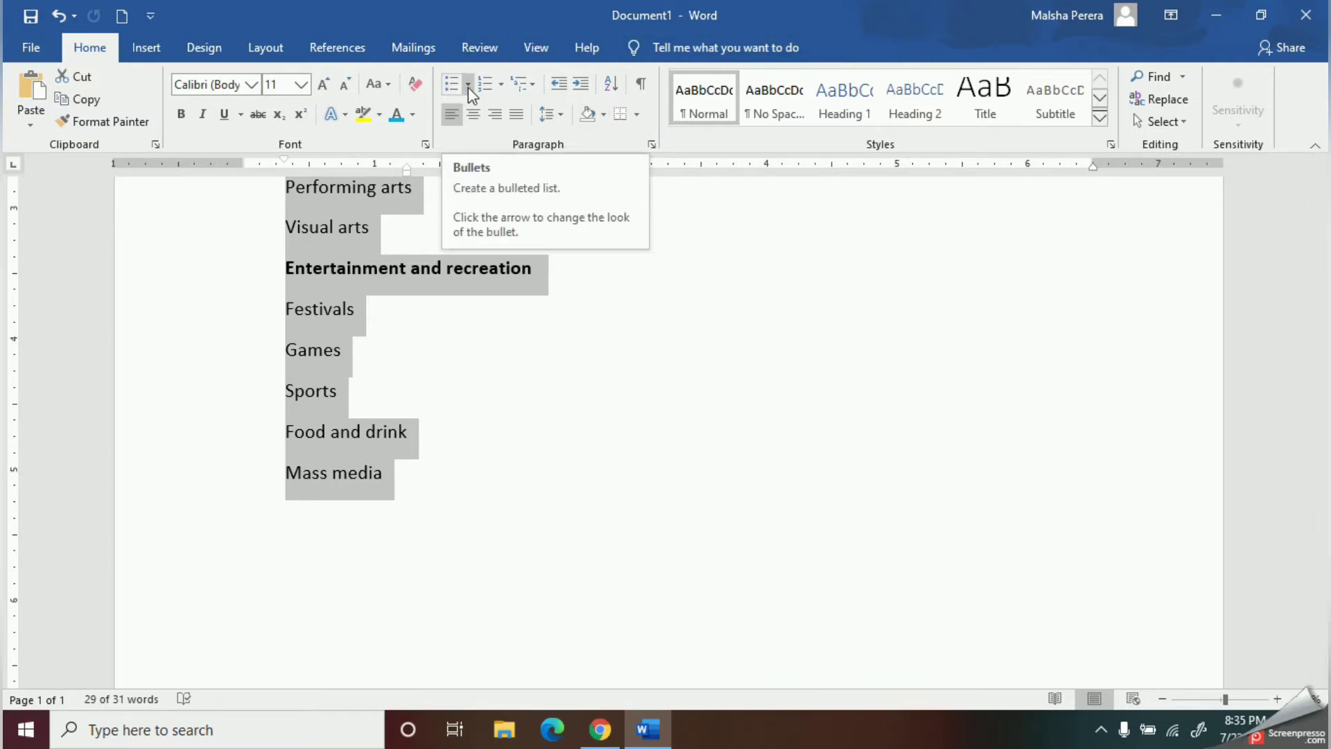
{"action": "left_click", "coordinate": [467, 84]}
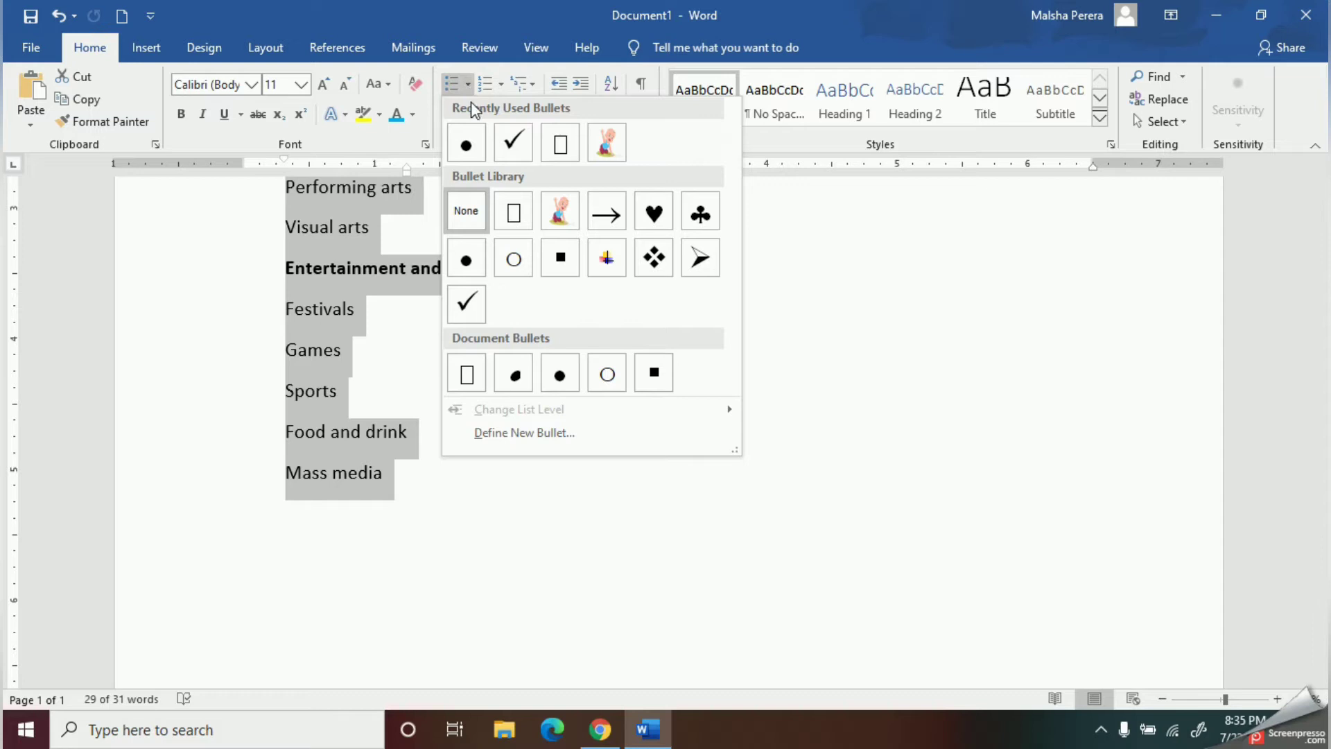
{"action": "left_click", "coordinate": [466, 258]}
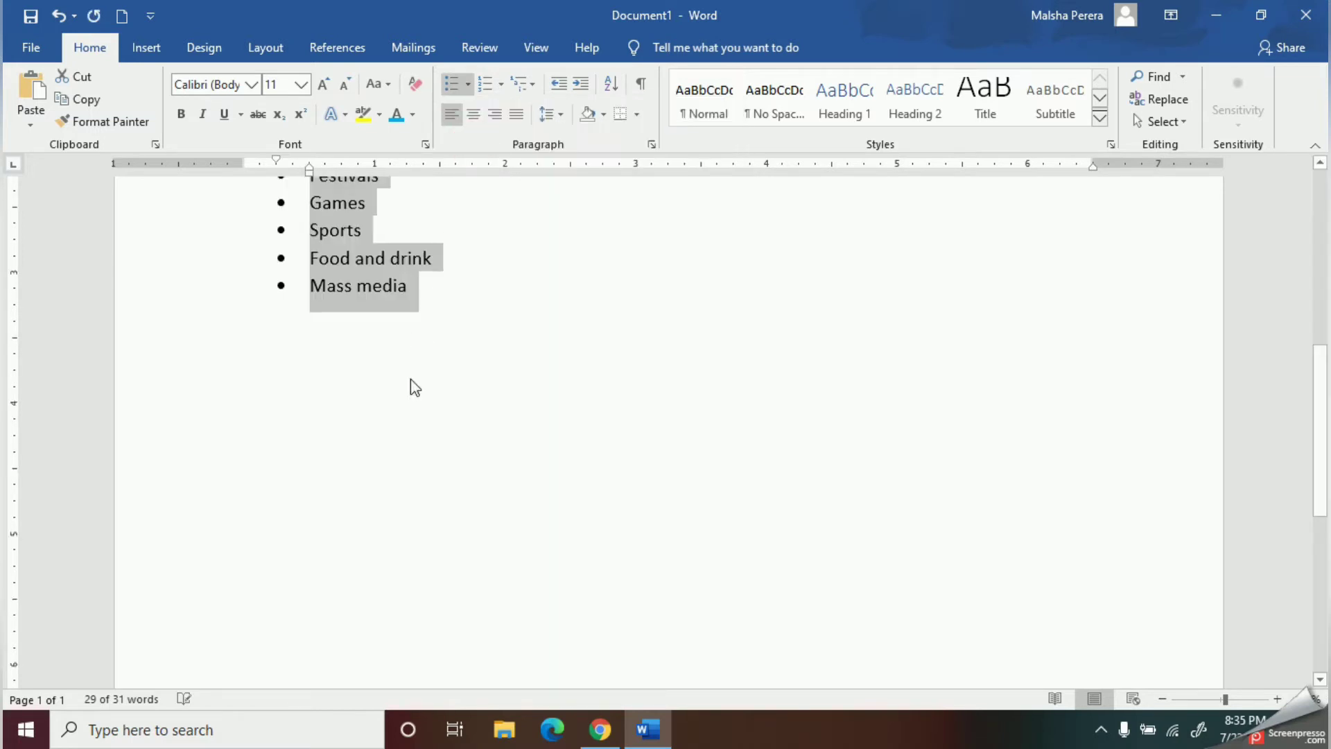
Add an empty bullet after Mass media, then select Culture and the arts through Philosophy.
{"action": "scroll", "scroll_direction": "up", "scroll_amount": 3}
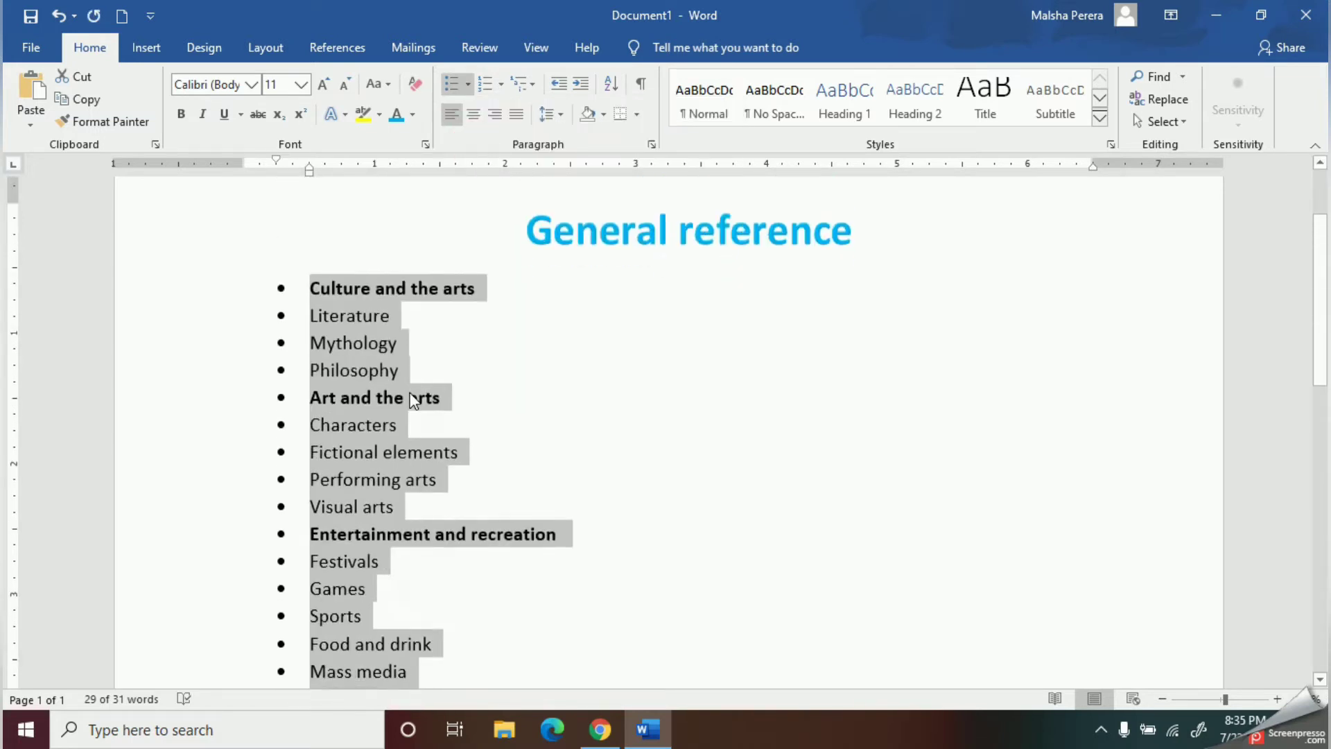
{"action": "left_click", "coordinate": [757, 515]}
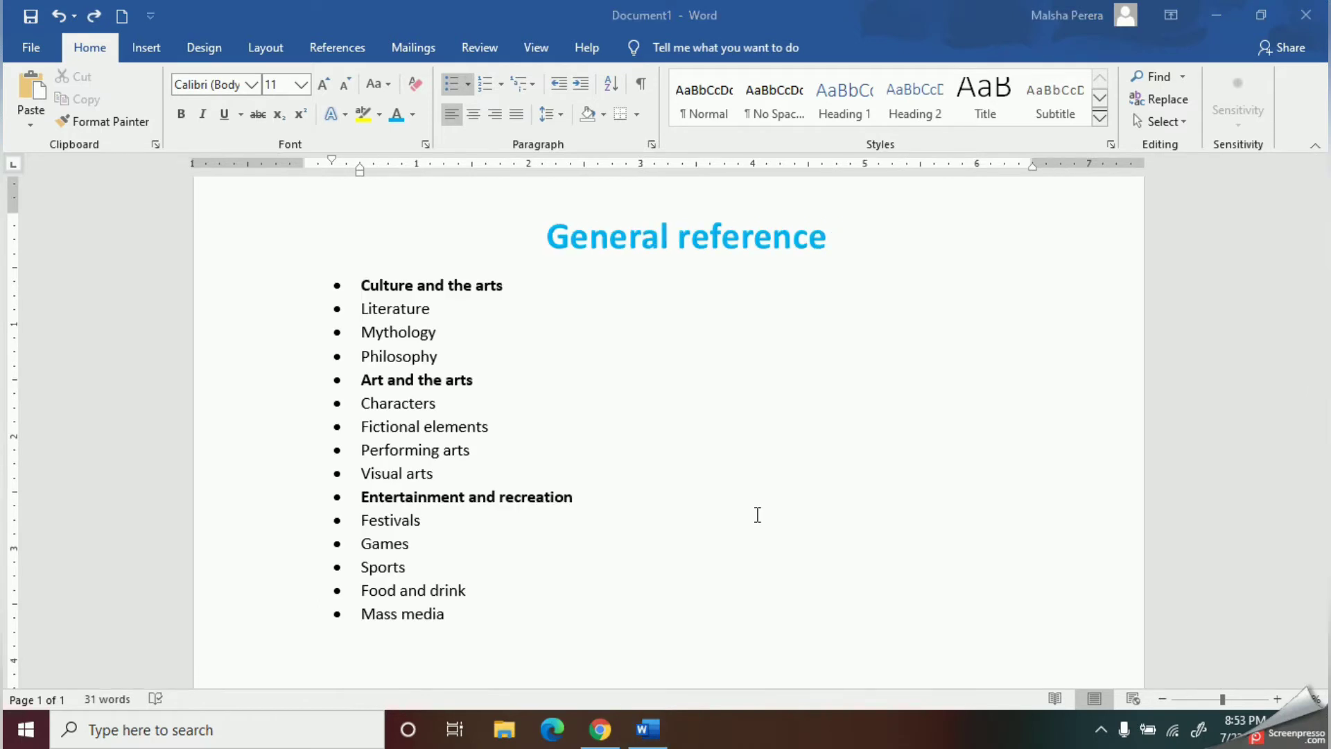
{"action": "mouse_move", "coordinate": [456, 576]}
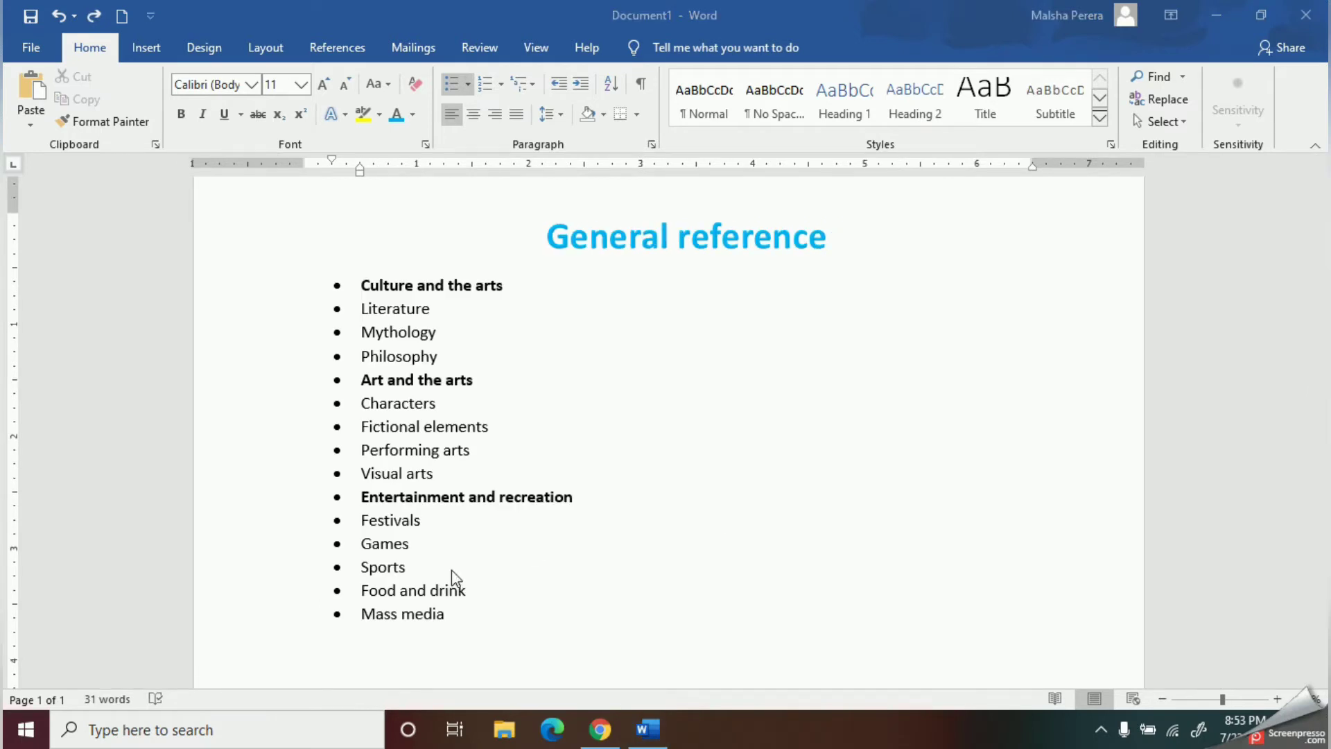
{"action": "left_click", "coordinate": [445, 613]}
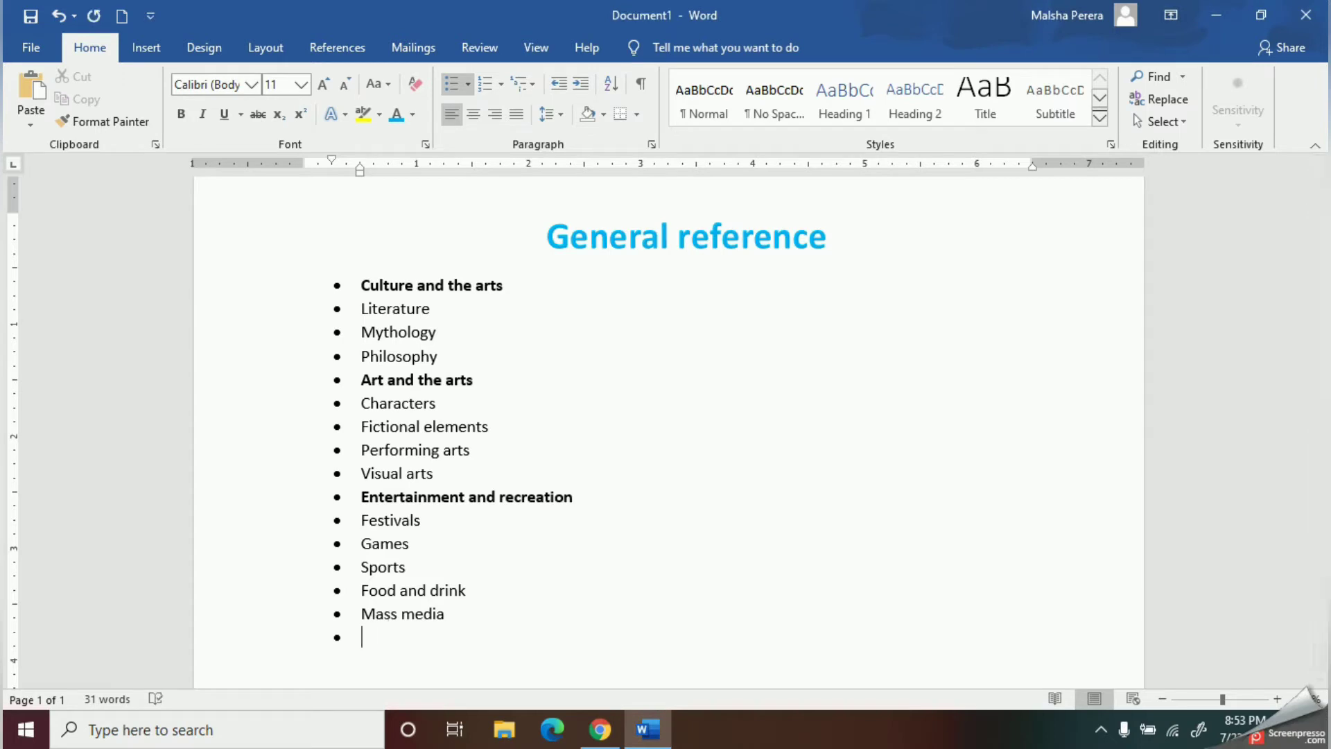
{"action": "mouse_move", "coordinate": [383, 648]}
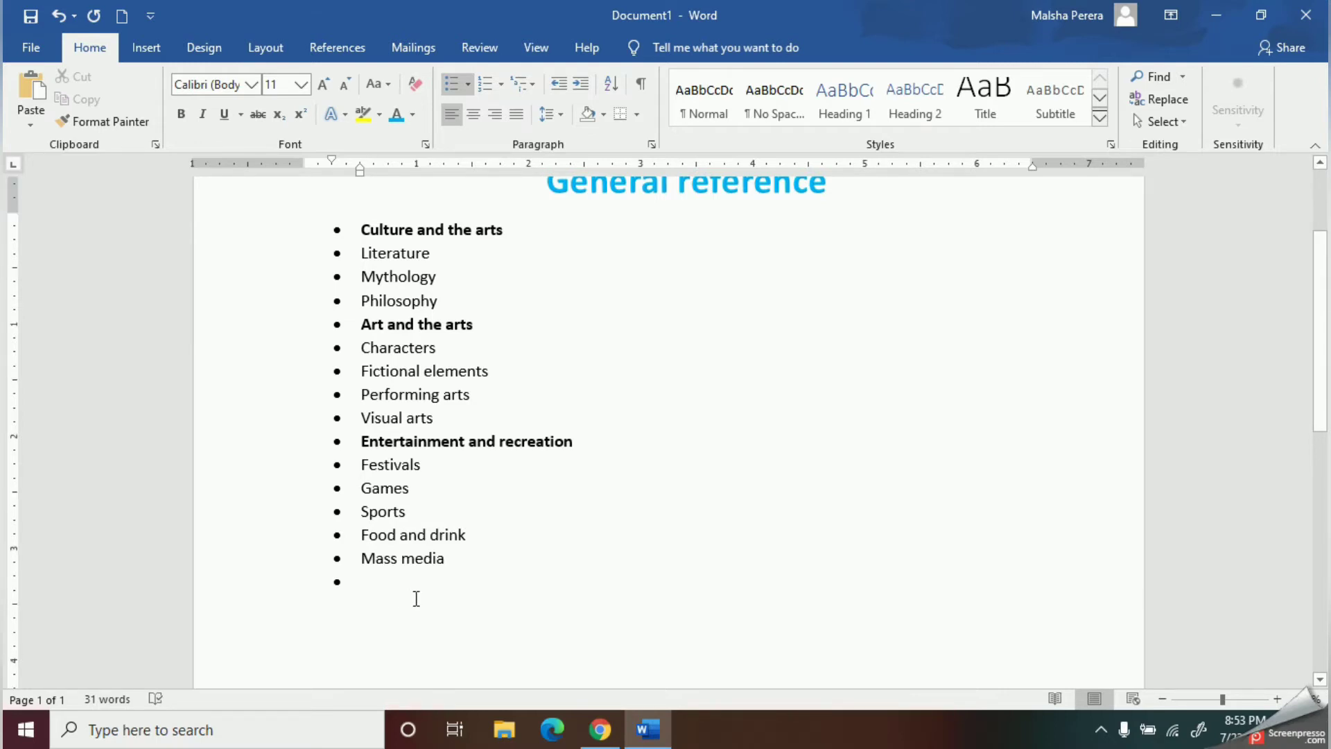
{"action": "scroll", "scroll_direction": "up", "scroll_amount": 3}
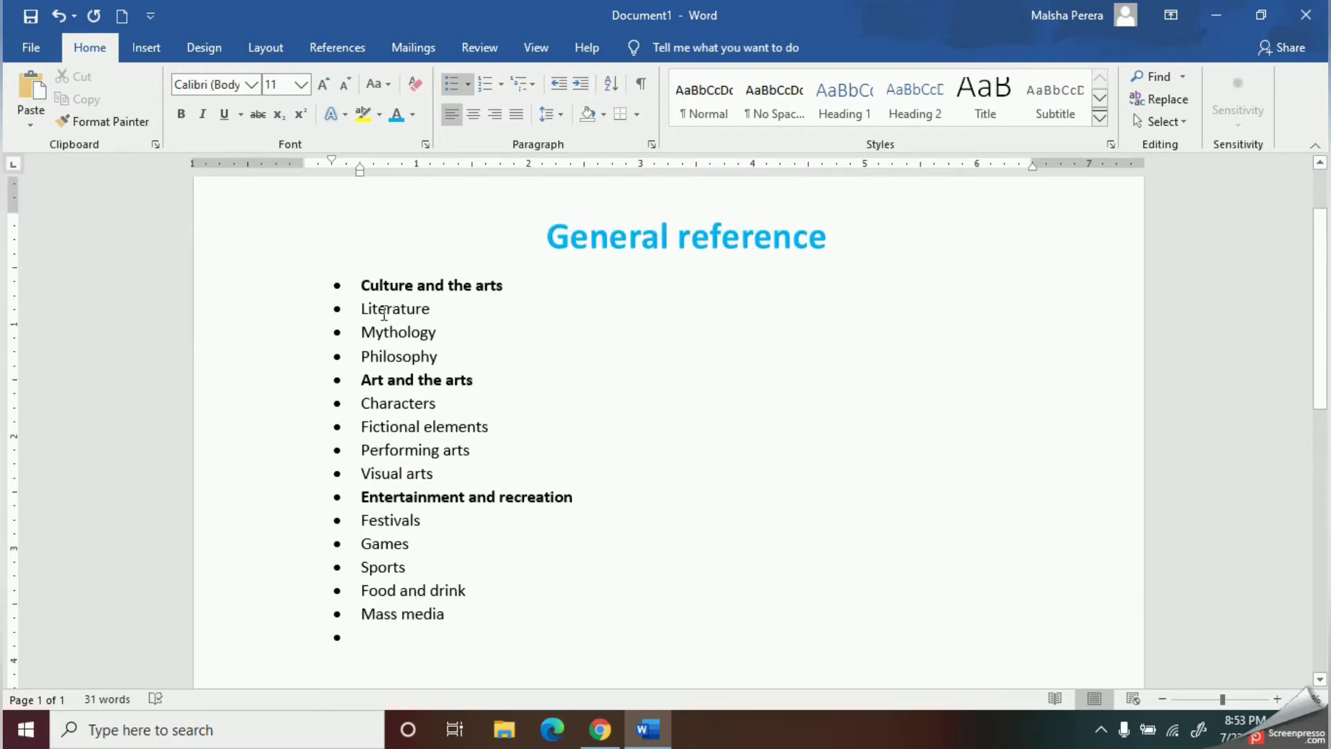
{"action": "left_click", "coordinate": [365, 636]}
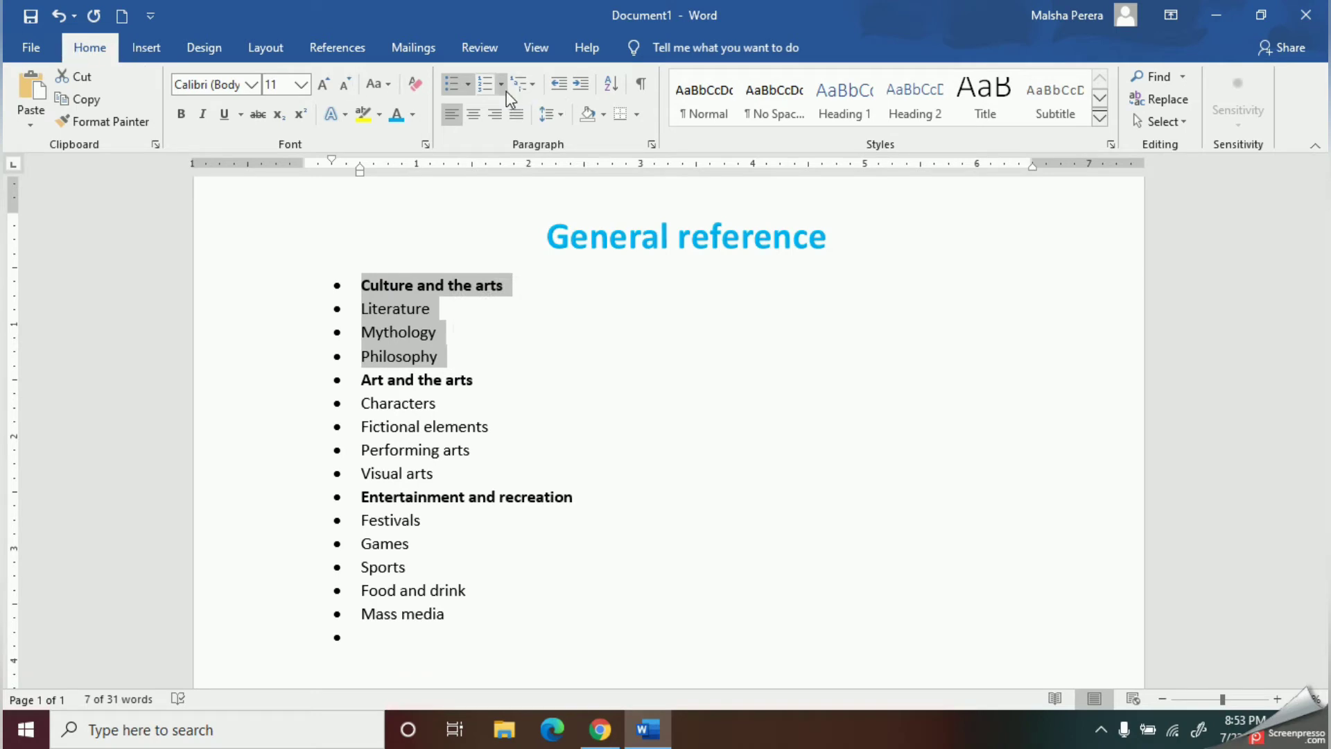
Start Define New Bullet for the Culture and the arts through Philosophy items.
{"action": "left_click", "coordinate": [468, 84]}
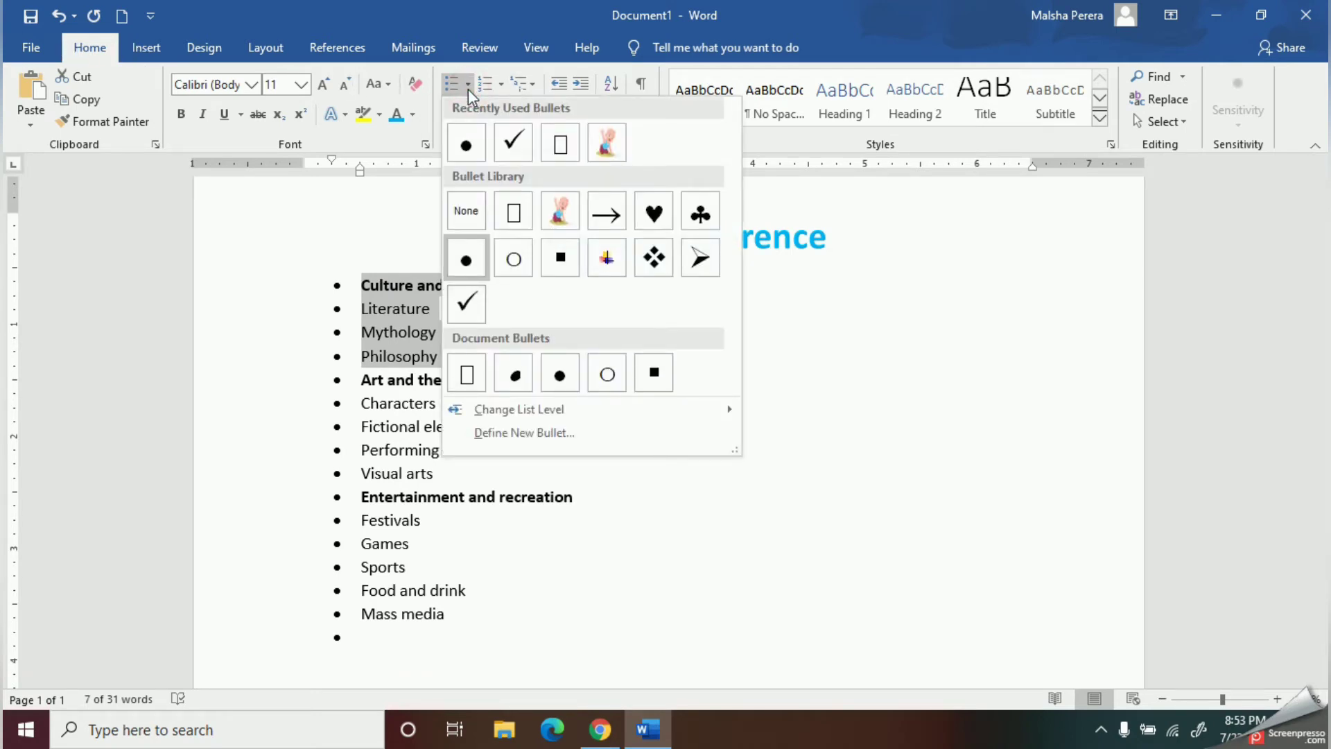
{"action": "mouse_move", "coordinate": [525, 432]}
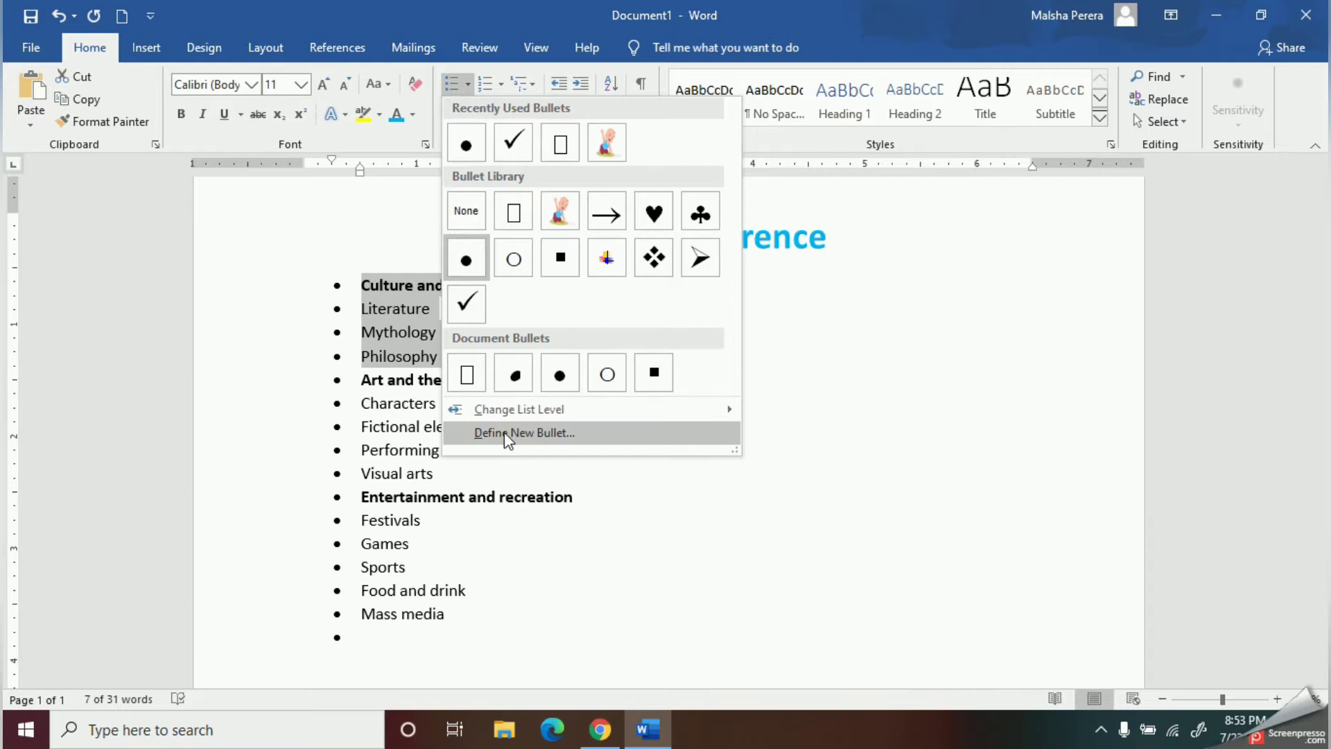
{"action": "left_click", "coordinate": [523, 433]}
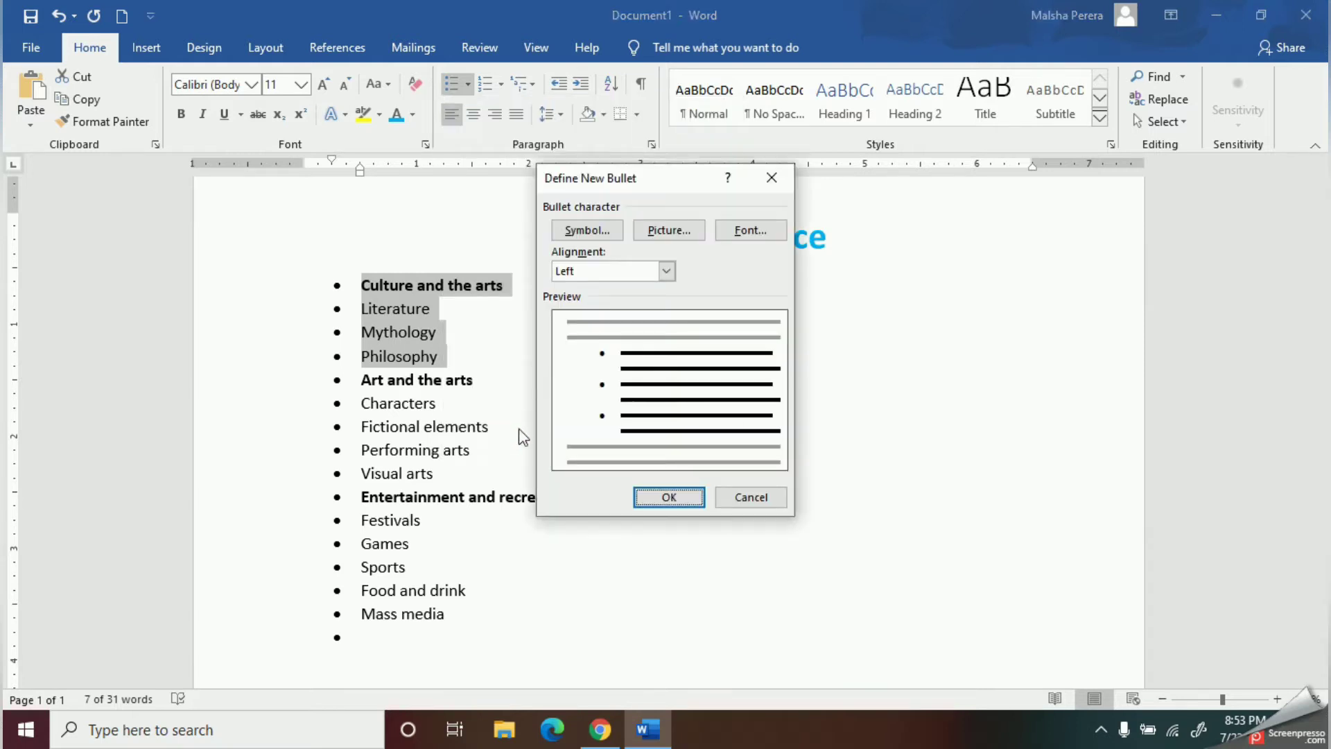
{"action": "mouse_move", "coordinate": [570, 437]}
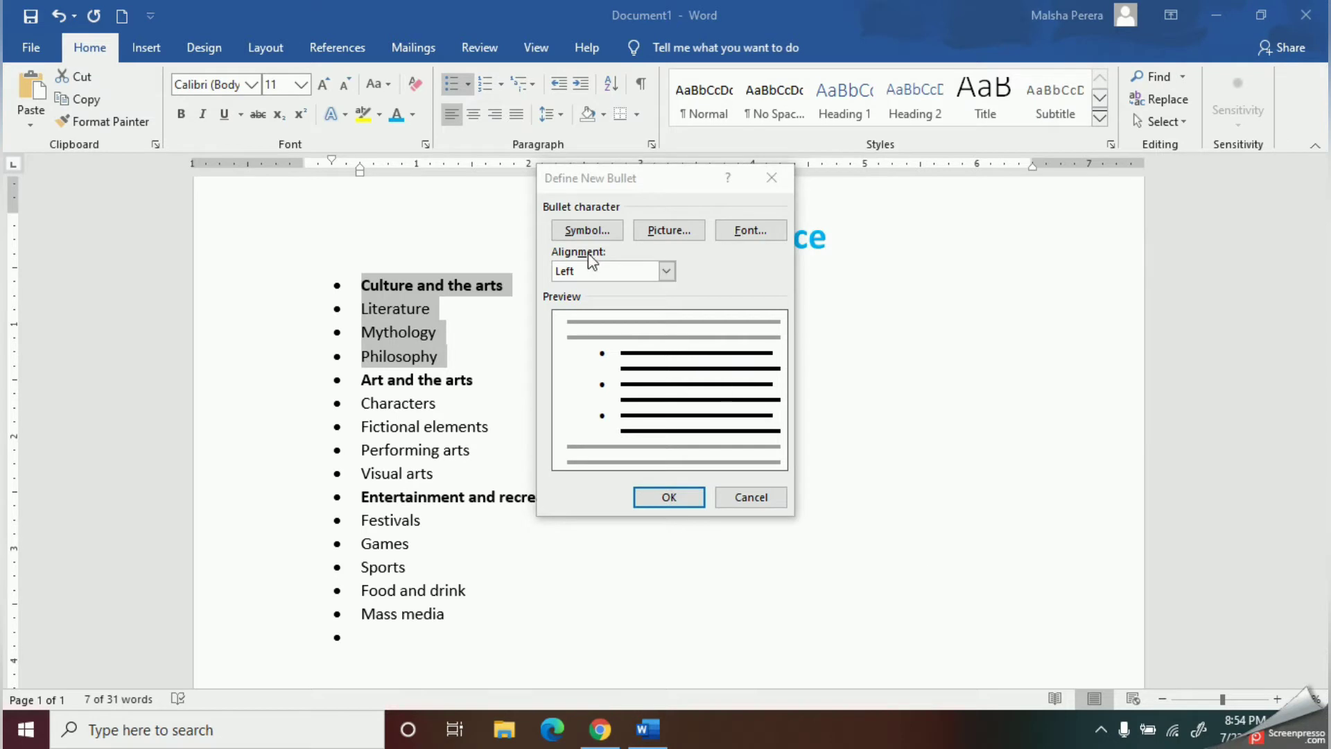
{"action": "mouse_move", "coordinate": [587, 231]}
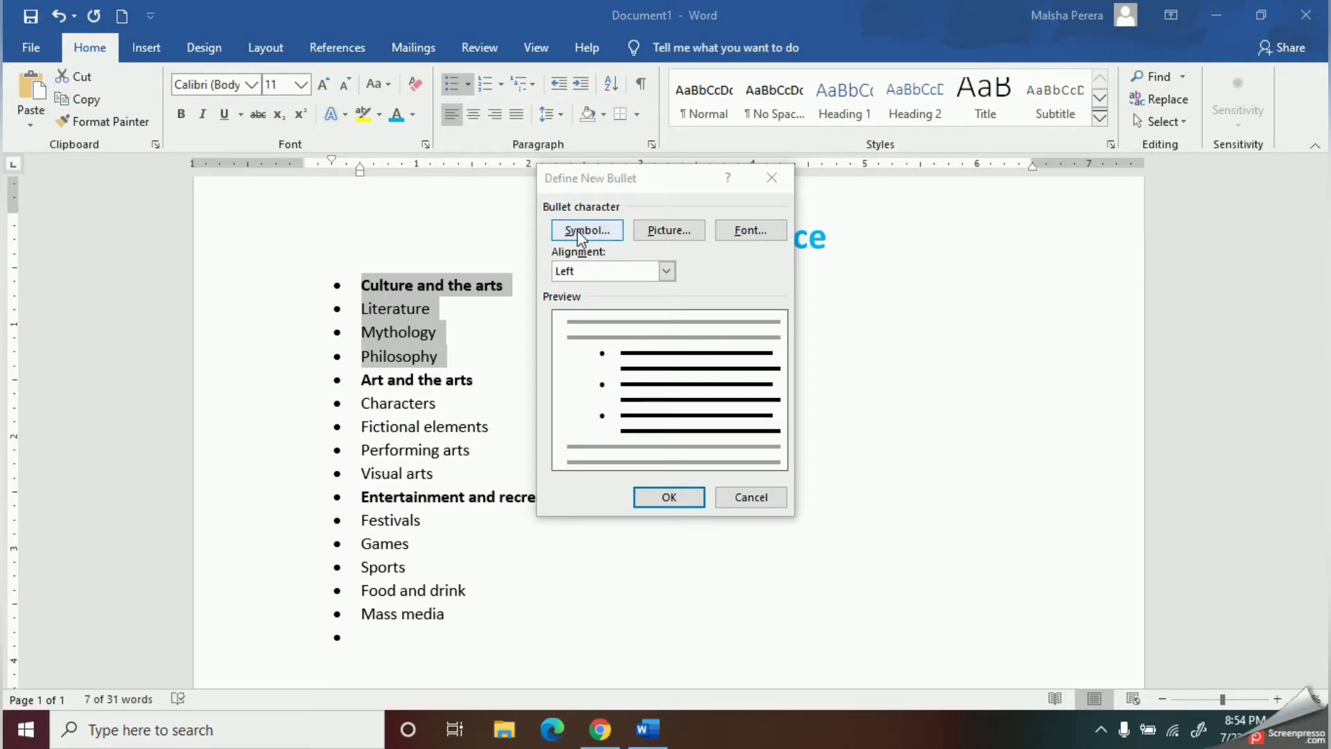
Give Culture and the arts through Philosophy red heart-symbol bullets, leaving the rest round.
{"action": "left_click", "coordinate": [586, 230]}
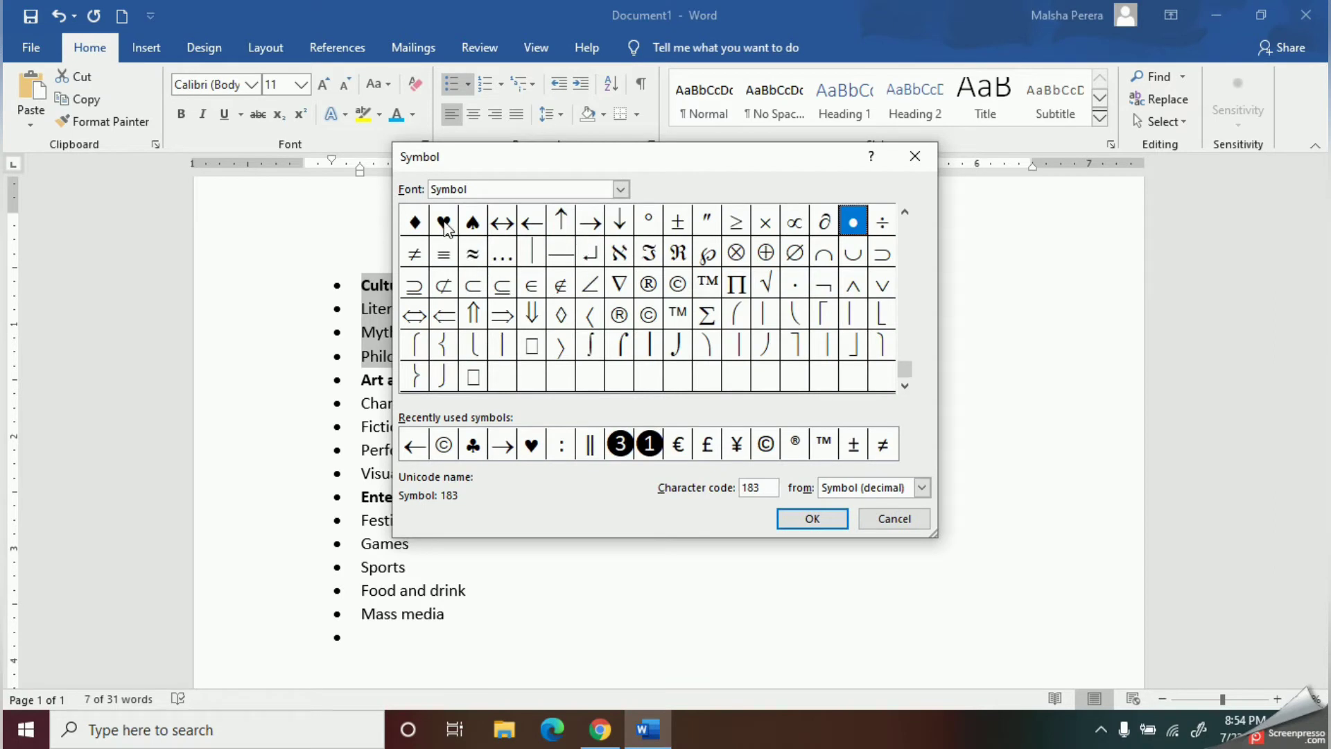
{"action": "left_click", "coordinate": [444, 222]}
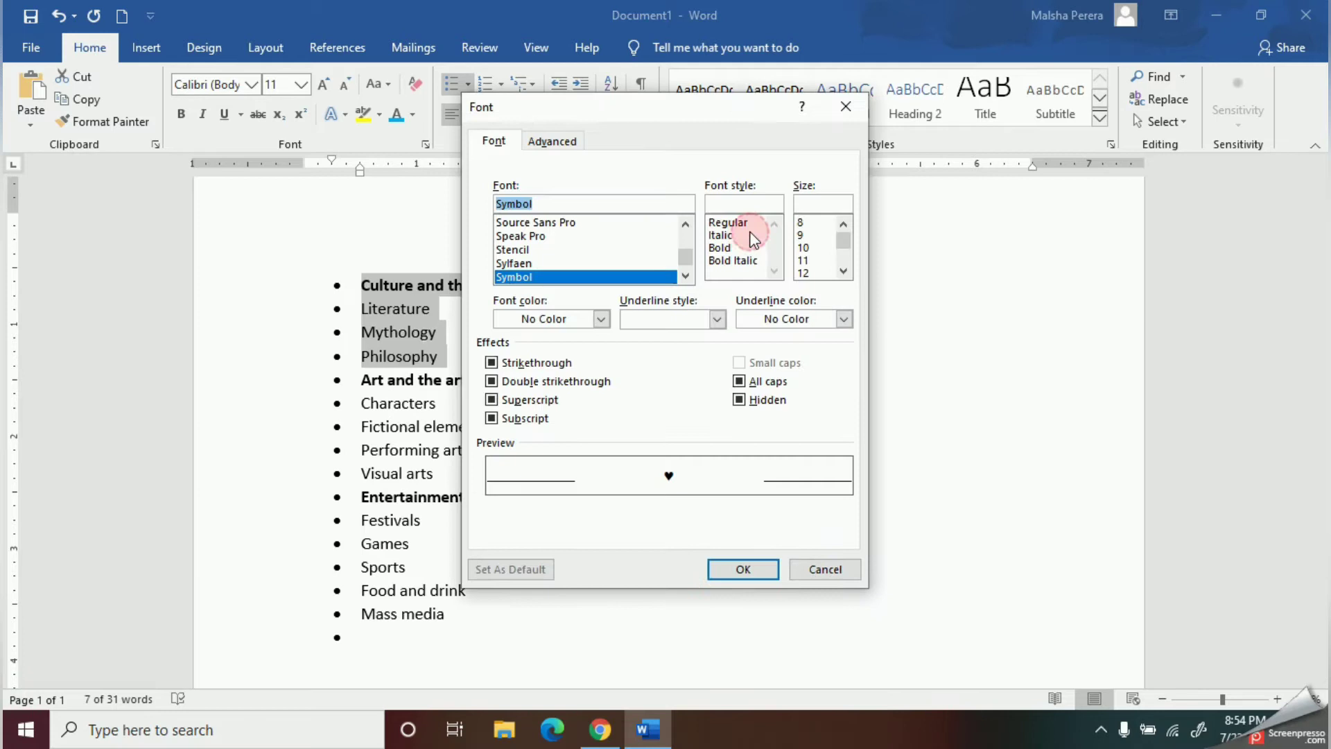
{"action": "left_click", "coordinate": [602, 318]}
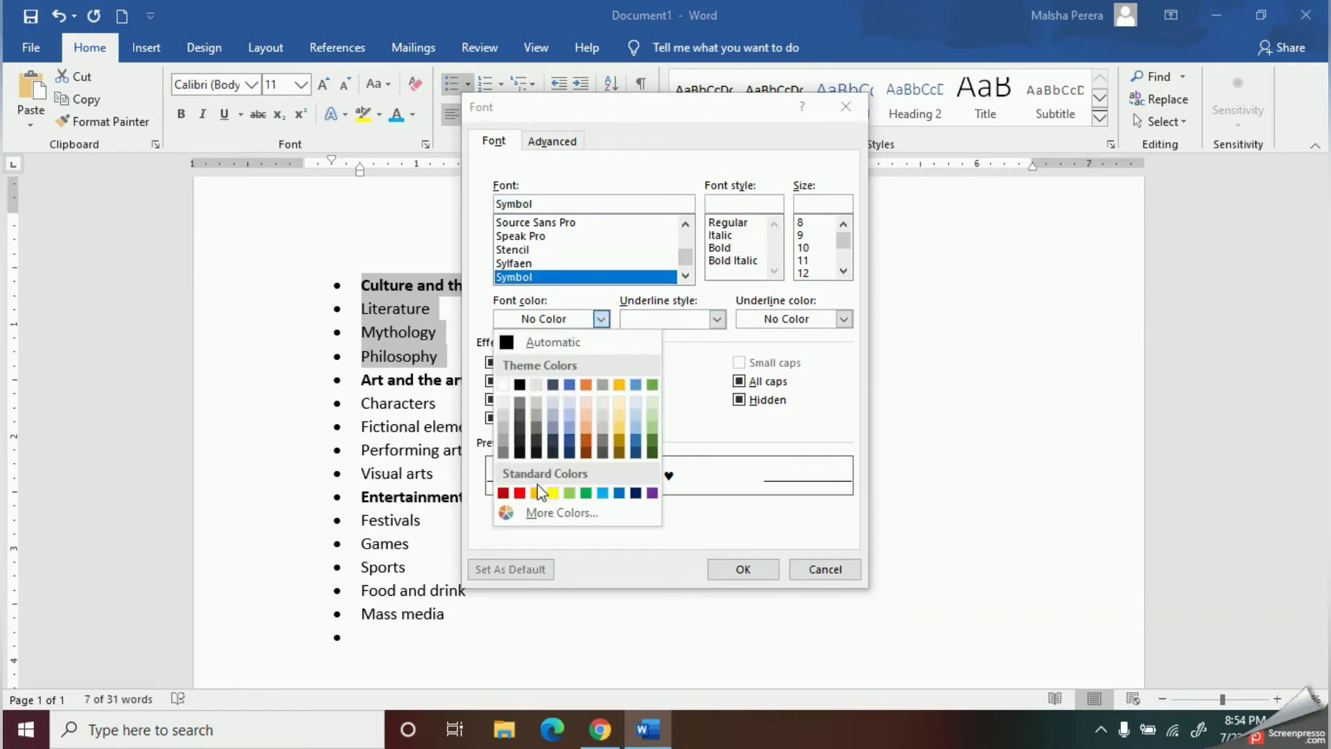
{"action": "left_click", "coordinate": [503, 492]}
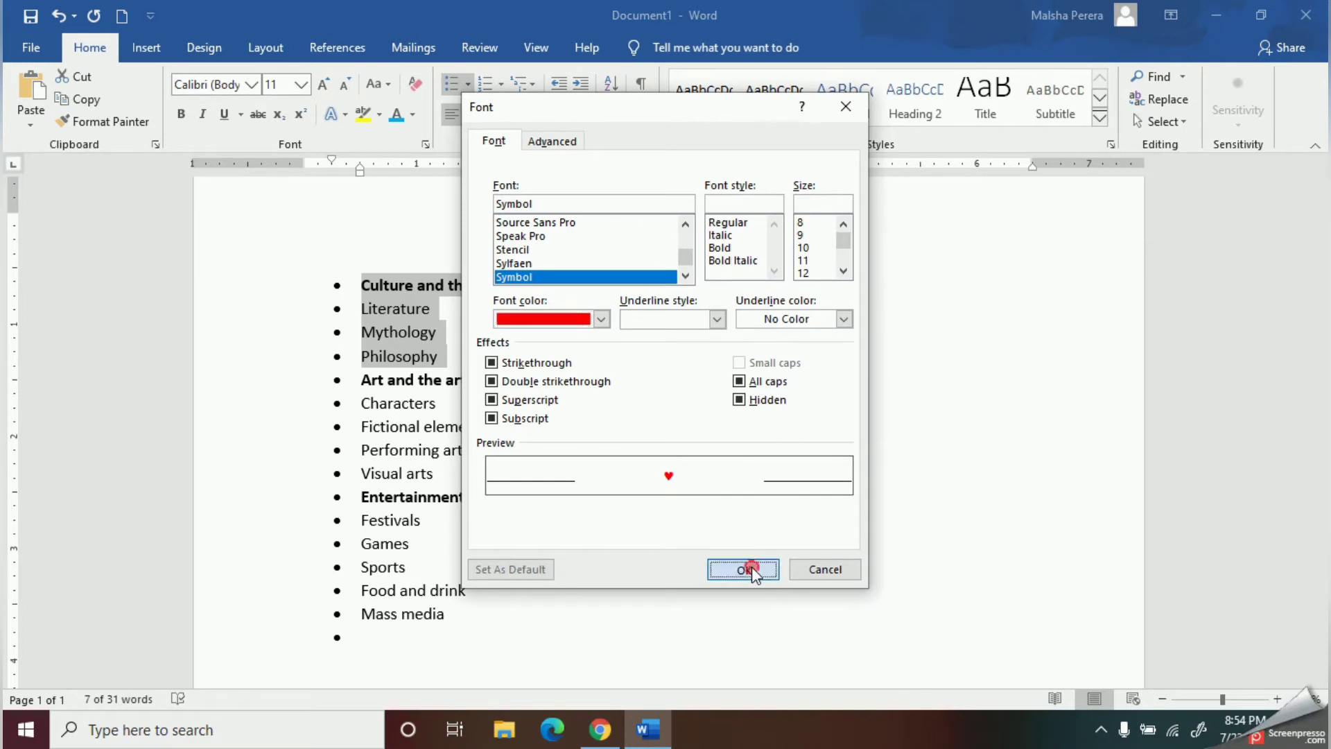
{"action": "left_click", "coordinate": [744, 568]}
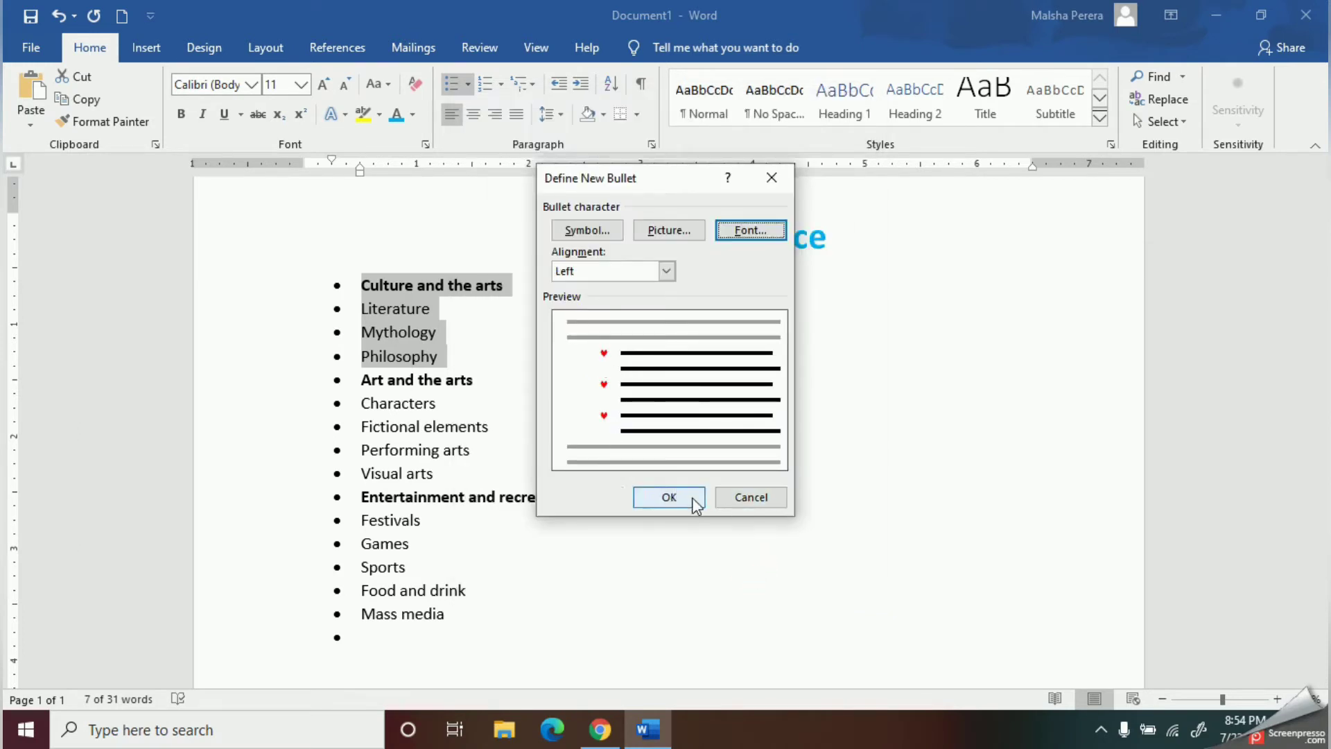
{"action": "left_click", "coordinate": [668, 496]}
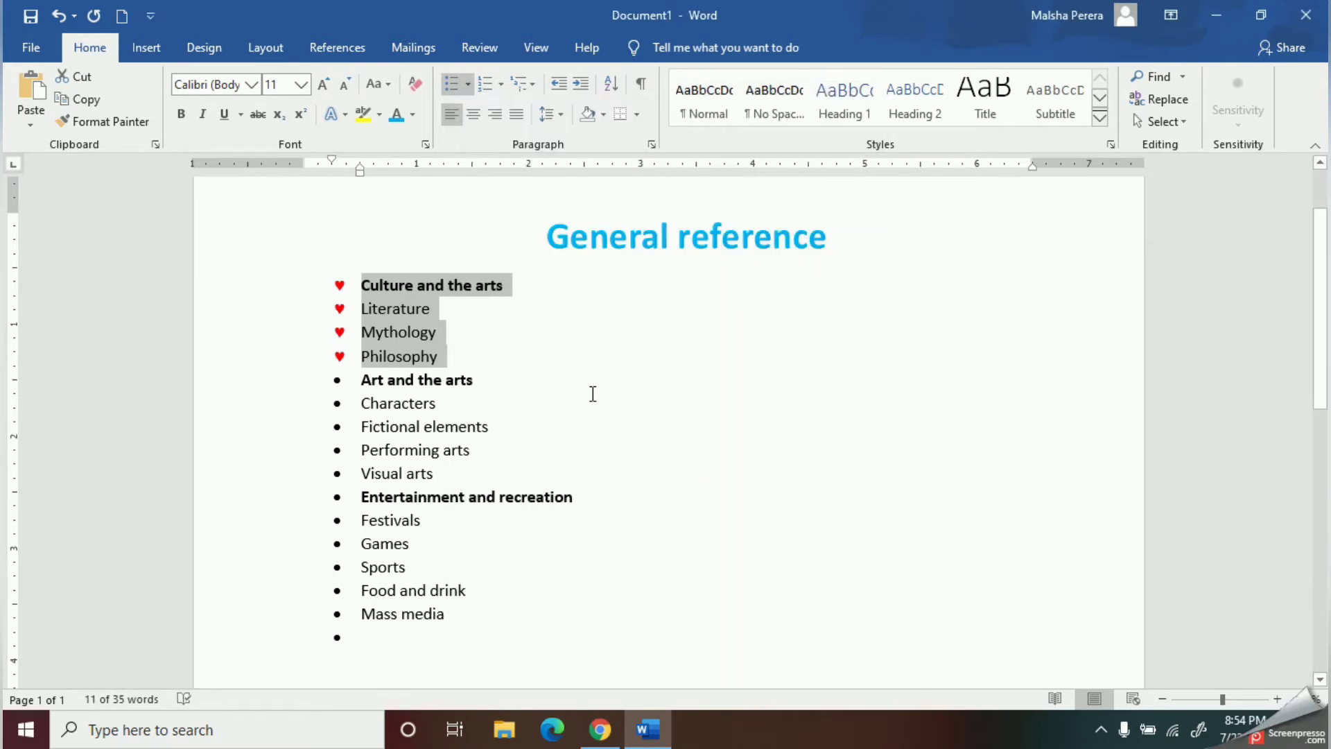
{"action": "left_click", "coordinate": [592, 394]}
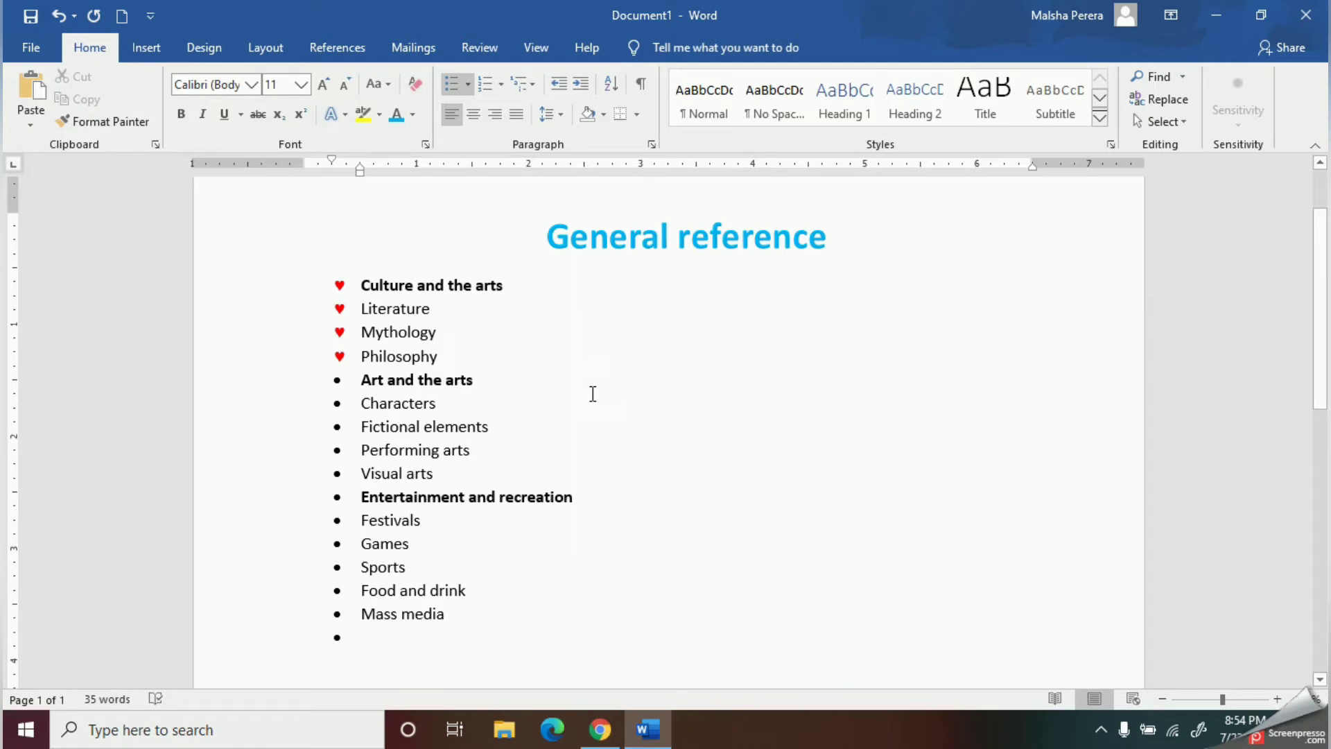
{"action": "mouse_move", "coordinate": [340, 391]}
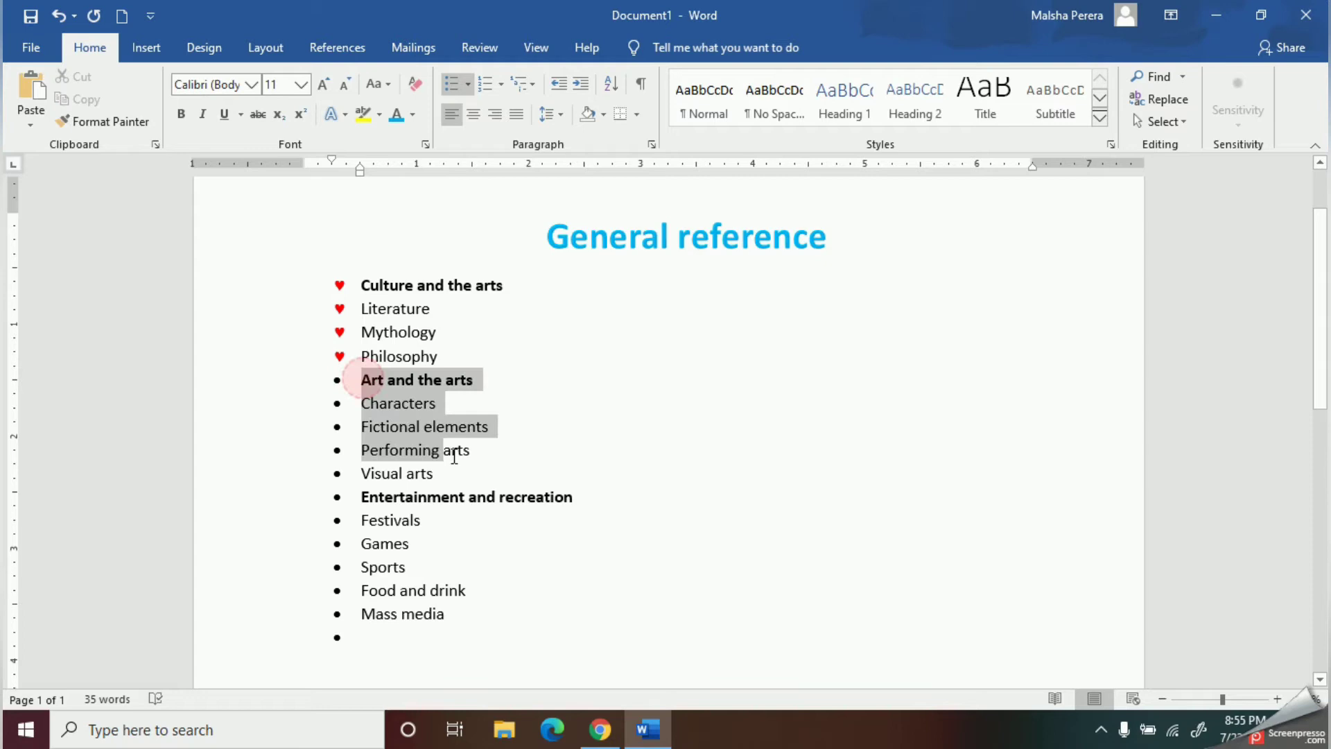
Give Art and the arts through Visual arts the cartoon baby 'abc' image as a picture bullet.
{"action": "left_click", "coordinate": [468, 85]}
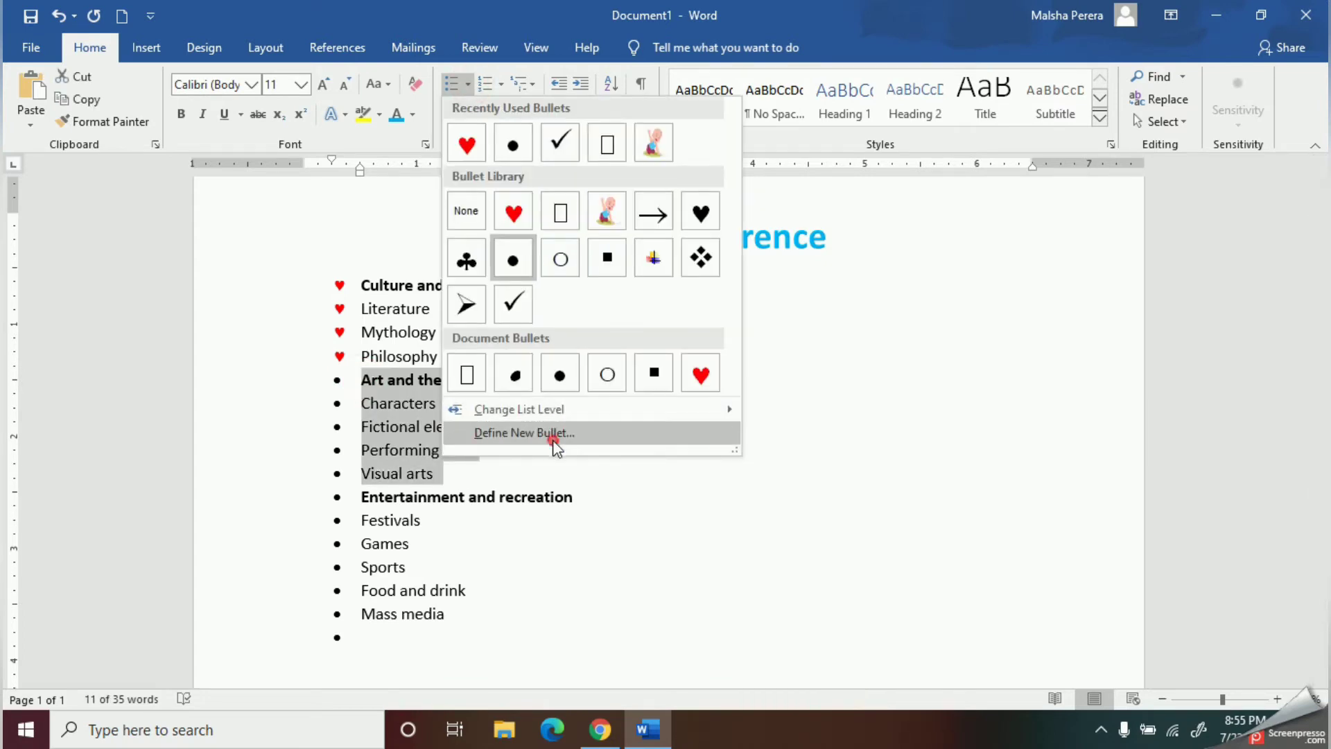
{"action": "left_click", "coordinate": [524, 432]}
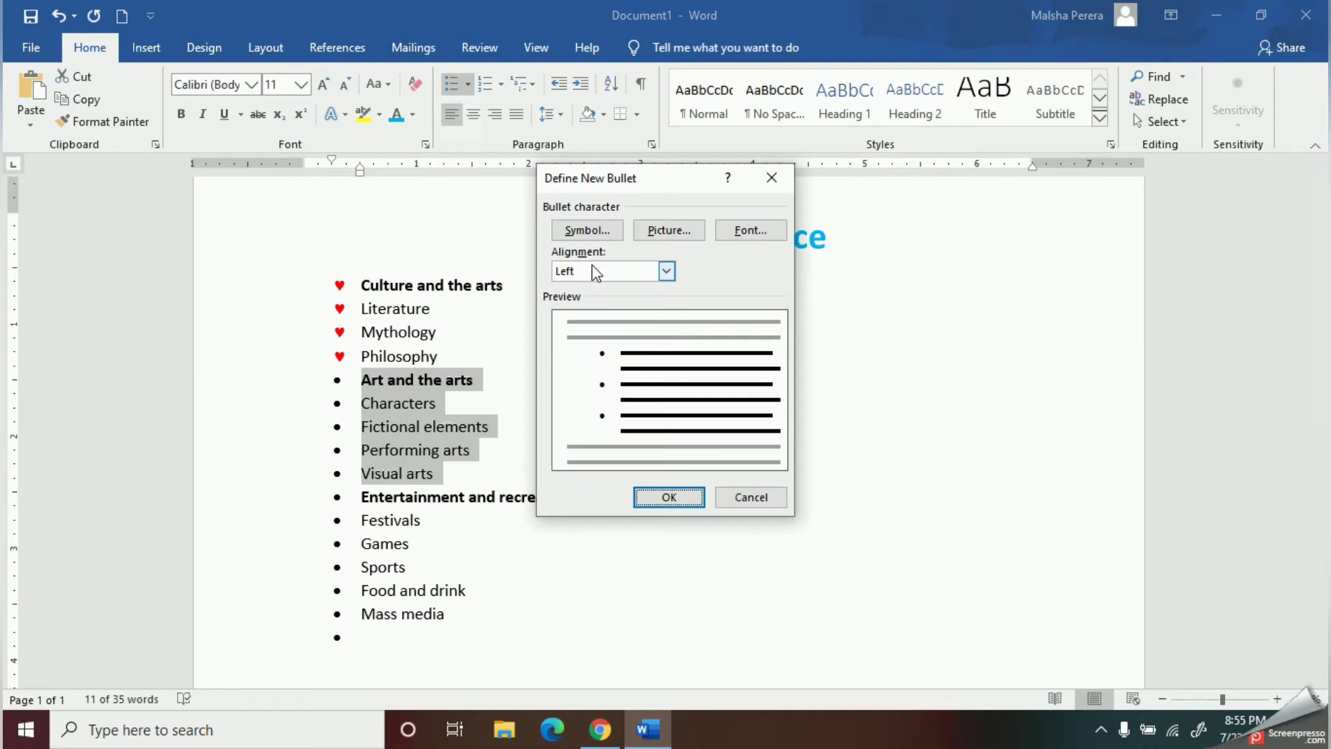
{"action": "mouse_move", "coordinate": [668, 230]}
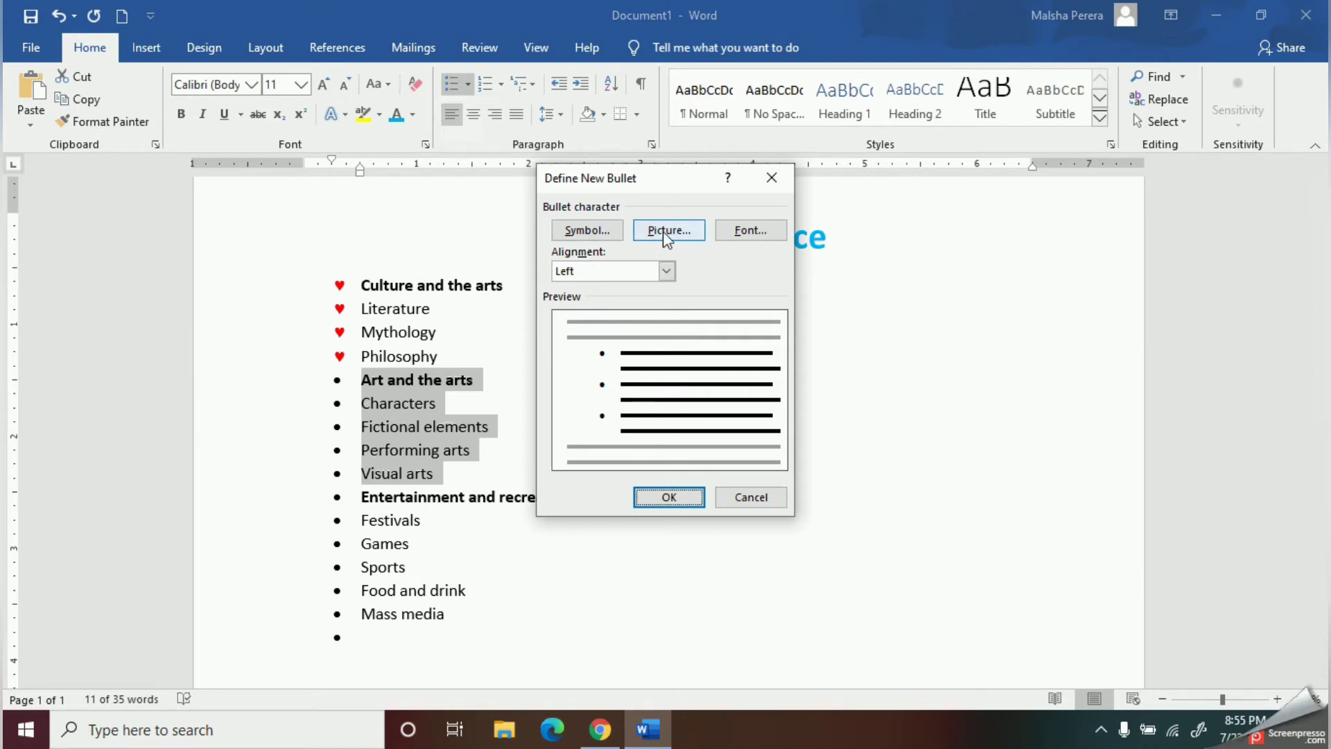
{"action": "left_click", "coordinate": [668, 230]}
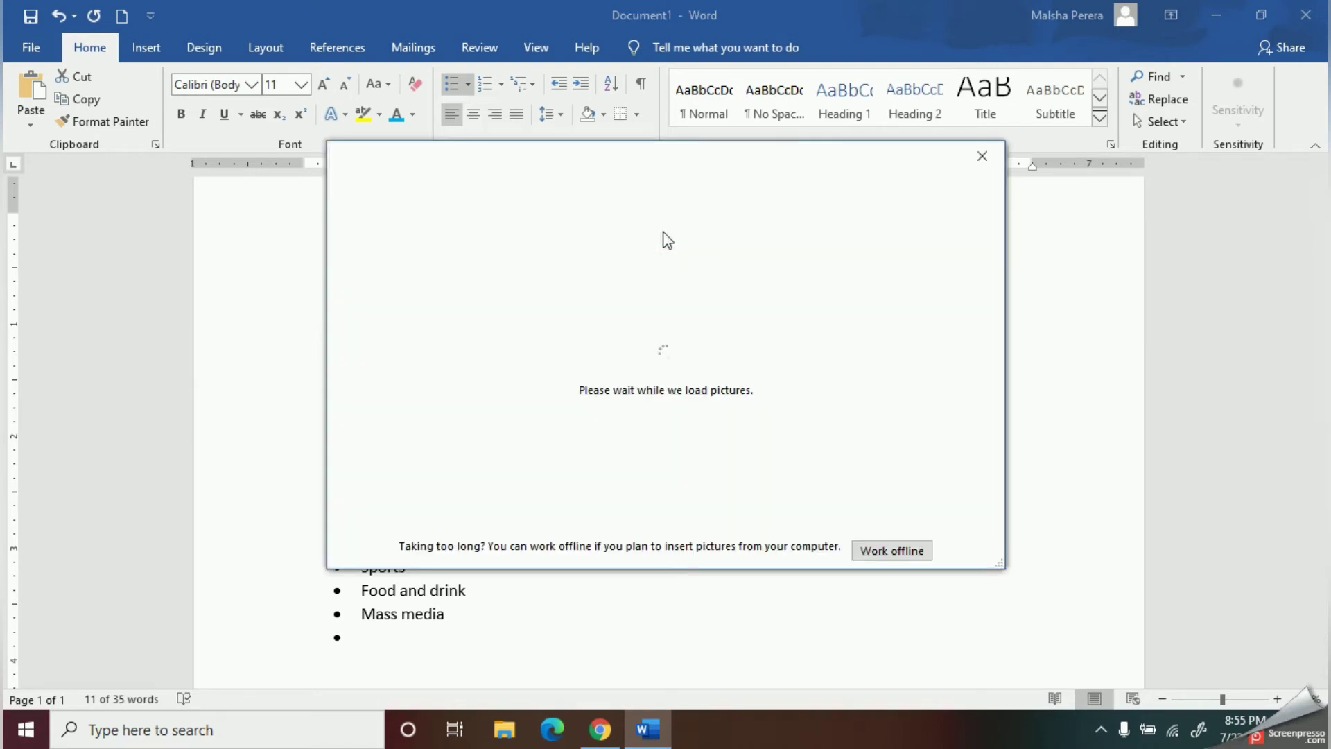
{"action": "mouse_move", "coordinate": [762, 315]}
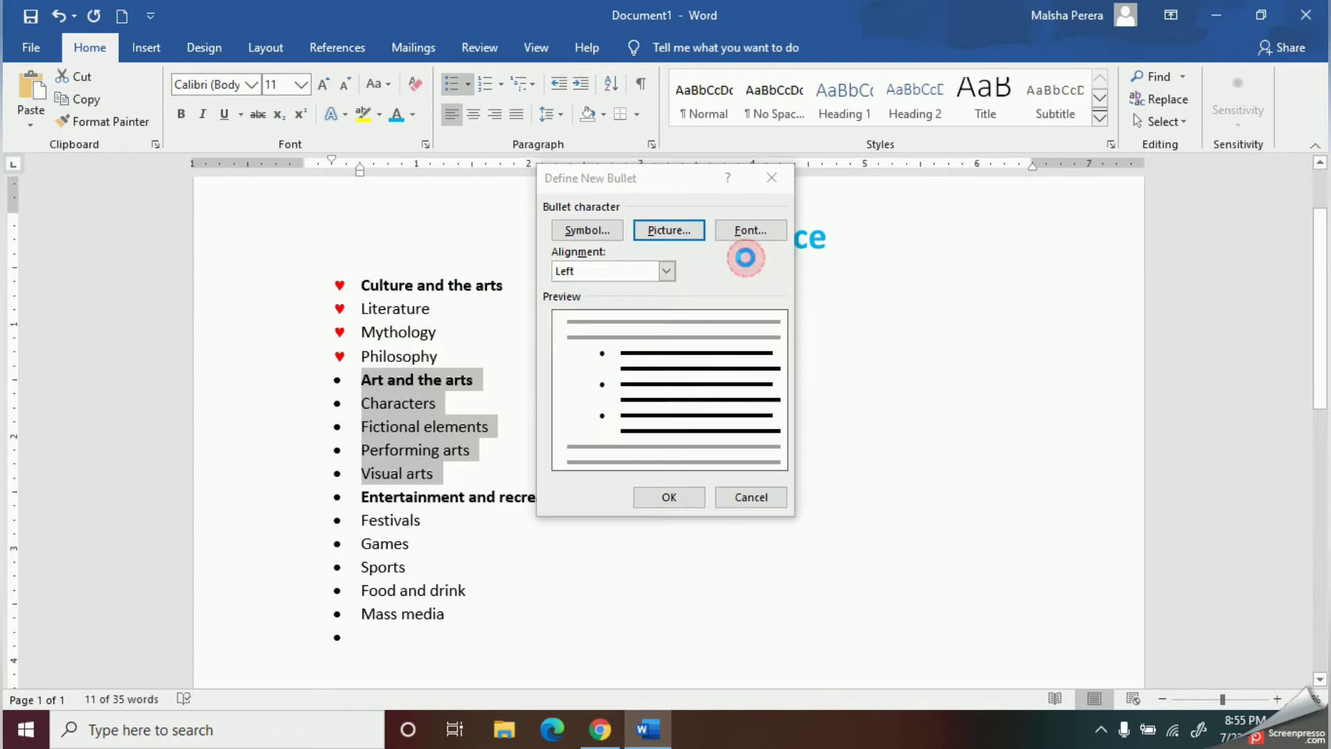
{"action": "left_click", "coordinate": [669, 230]}
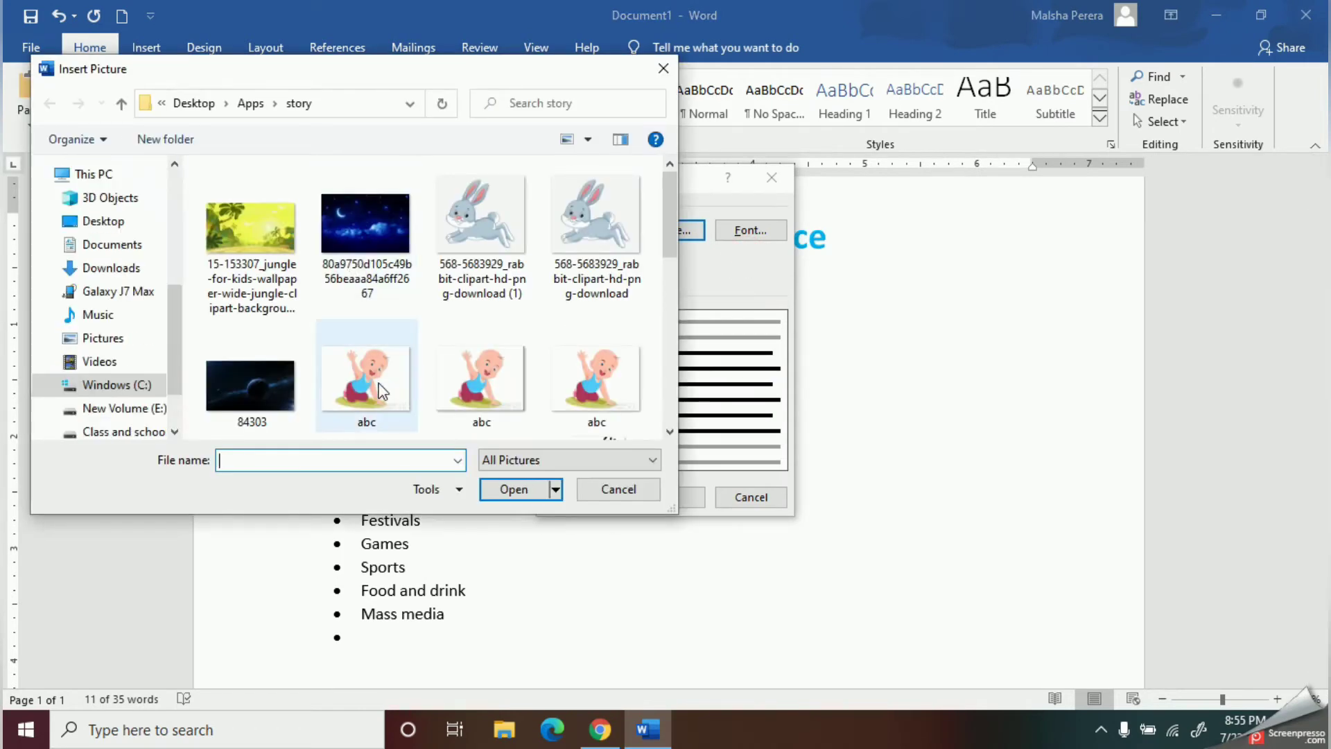
{"action": "left_click", "coordinate": [366, 377]}
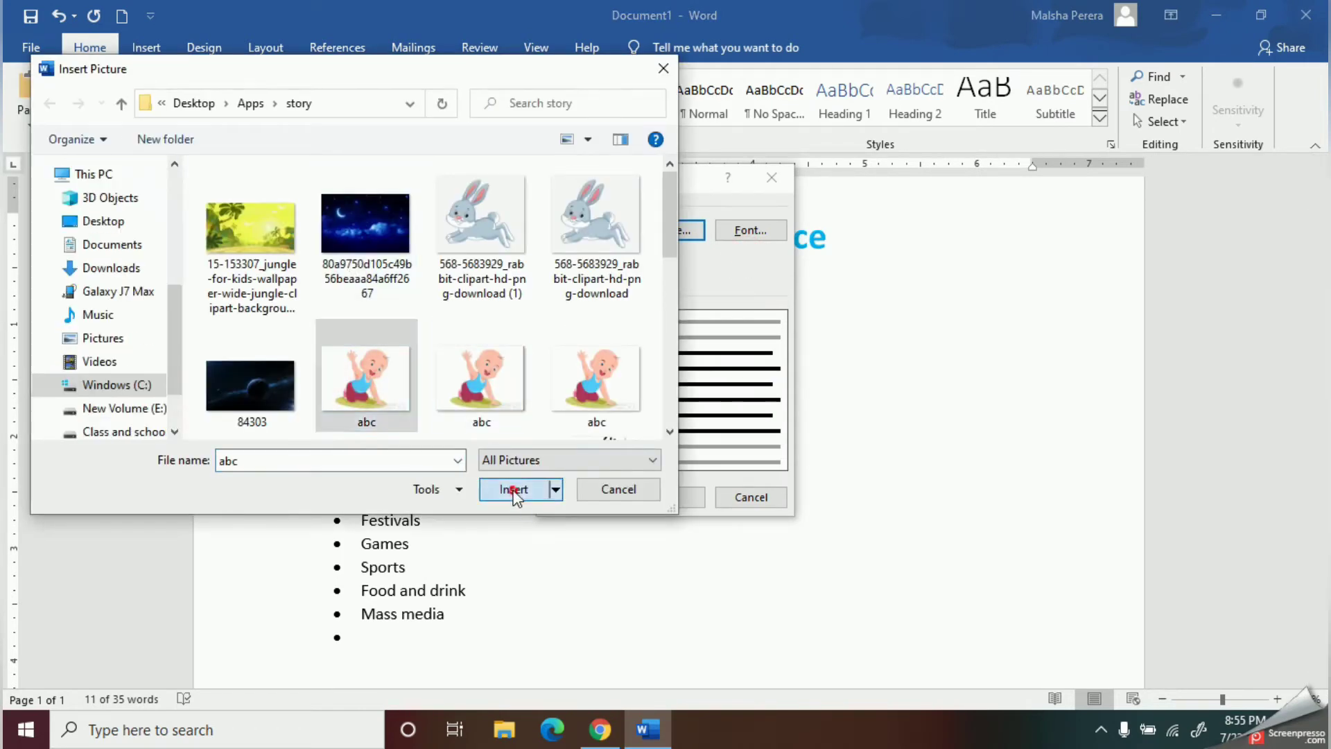
{"action": "left_click", "coordinate": [513, 490]}
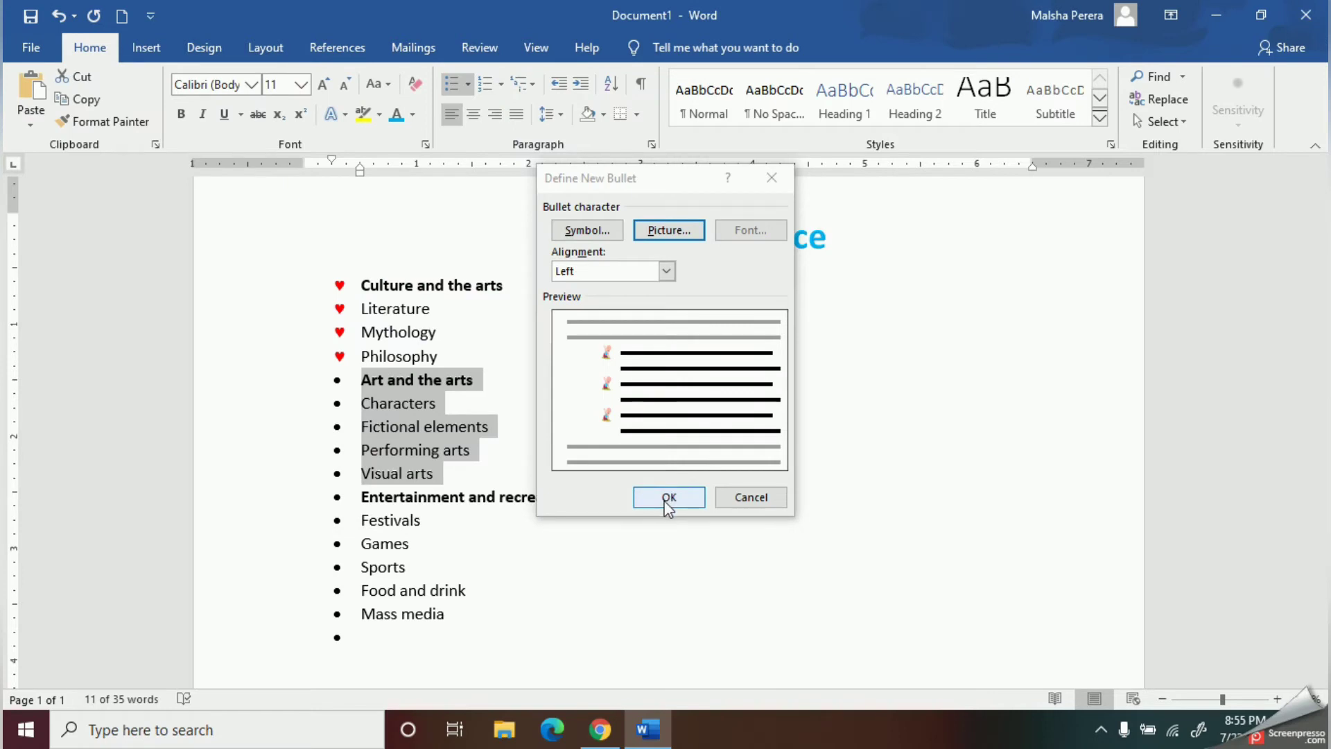
{"action": "left_click", "coordinate": [668, 496]}
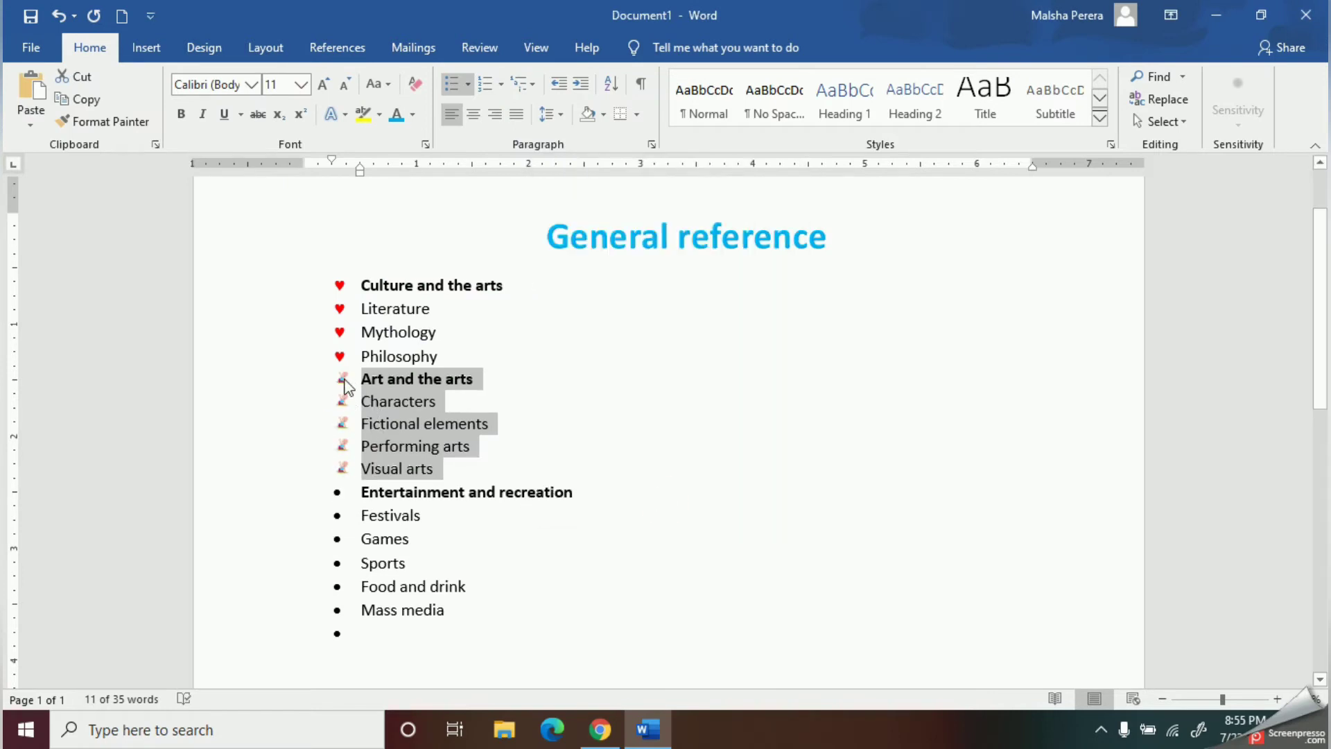
{"action": "mouse_move", "coordinate": [369, 459]}
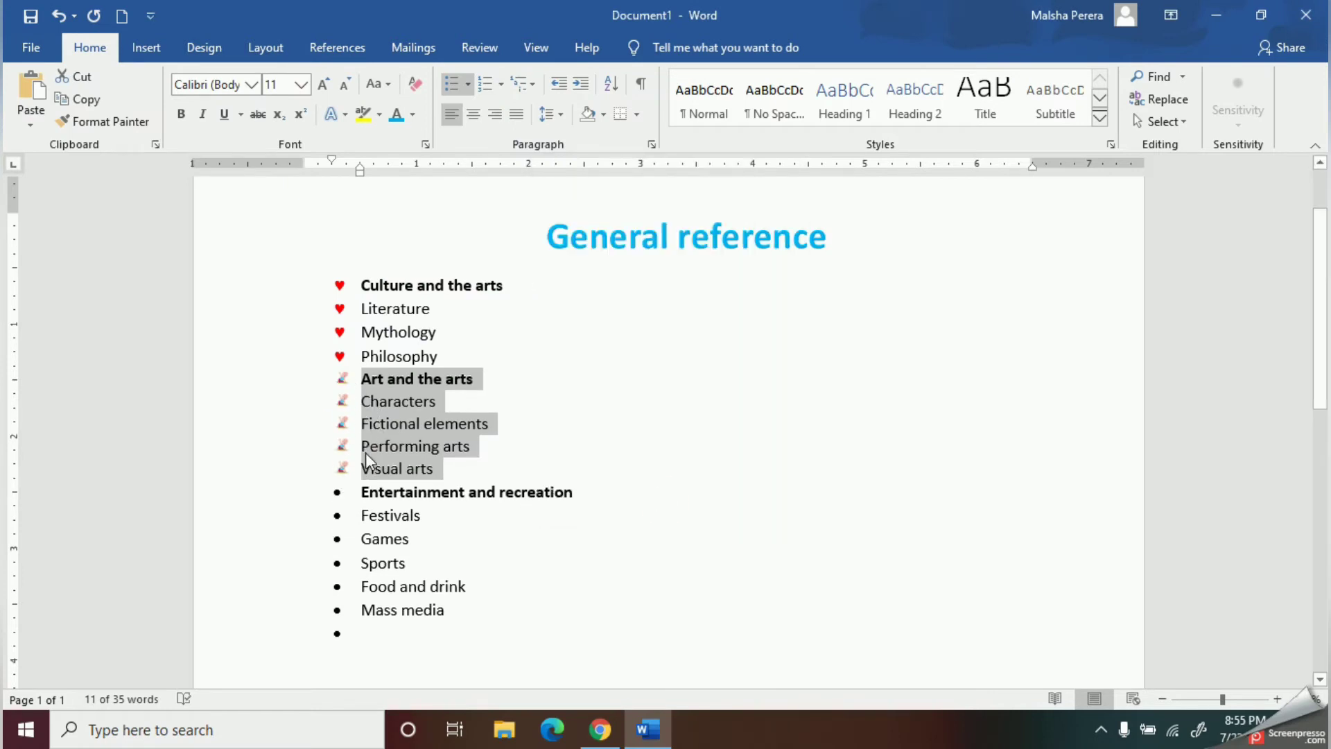
{"action": "mouse_move", "coordinate": [524, 451]}
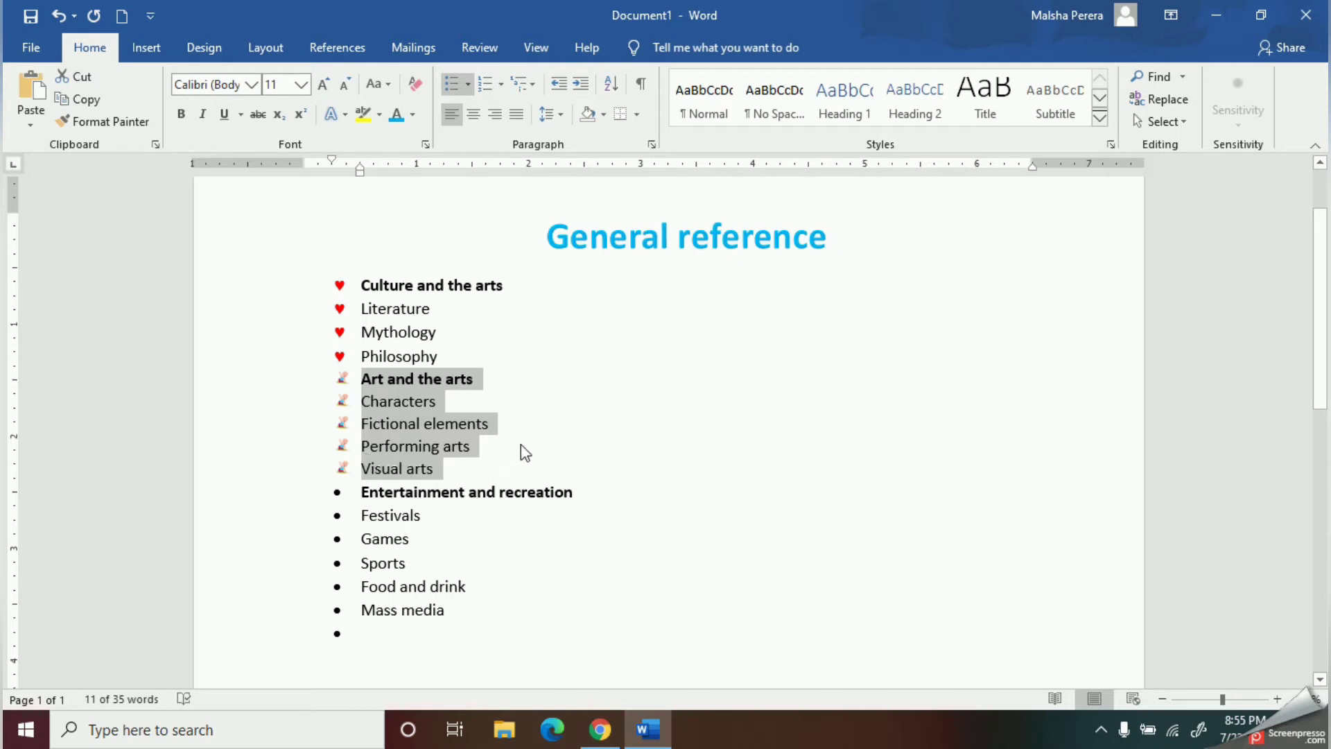
Paste a second copy of the list items, extending the document onto a second page.
{"action": "left_click", "coordinate": [441, 357]}
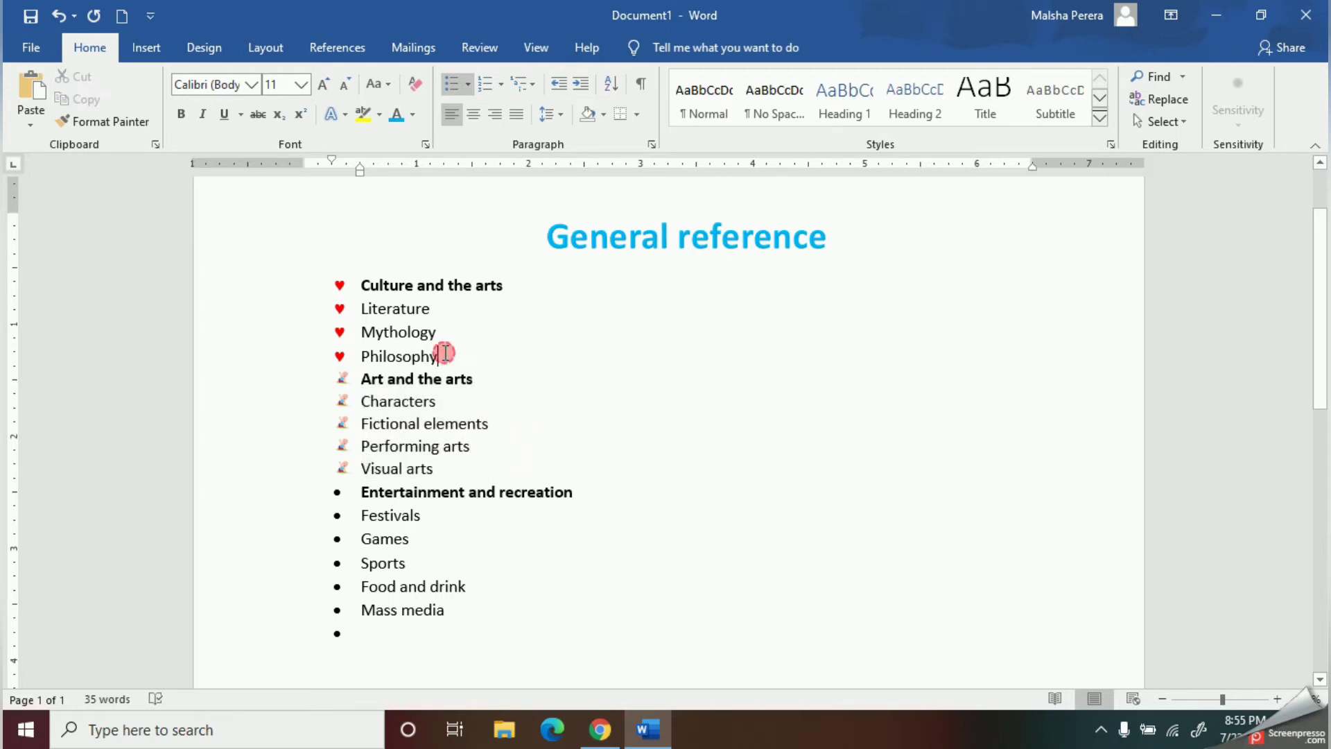
{"action": "mouse_move", "coordinate": [440, 400]}
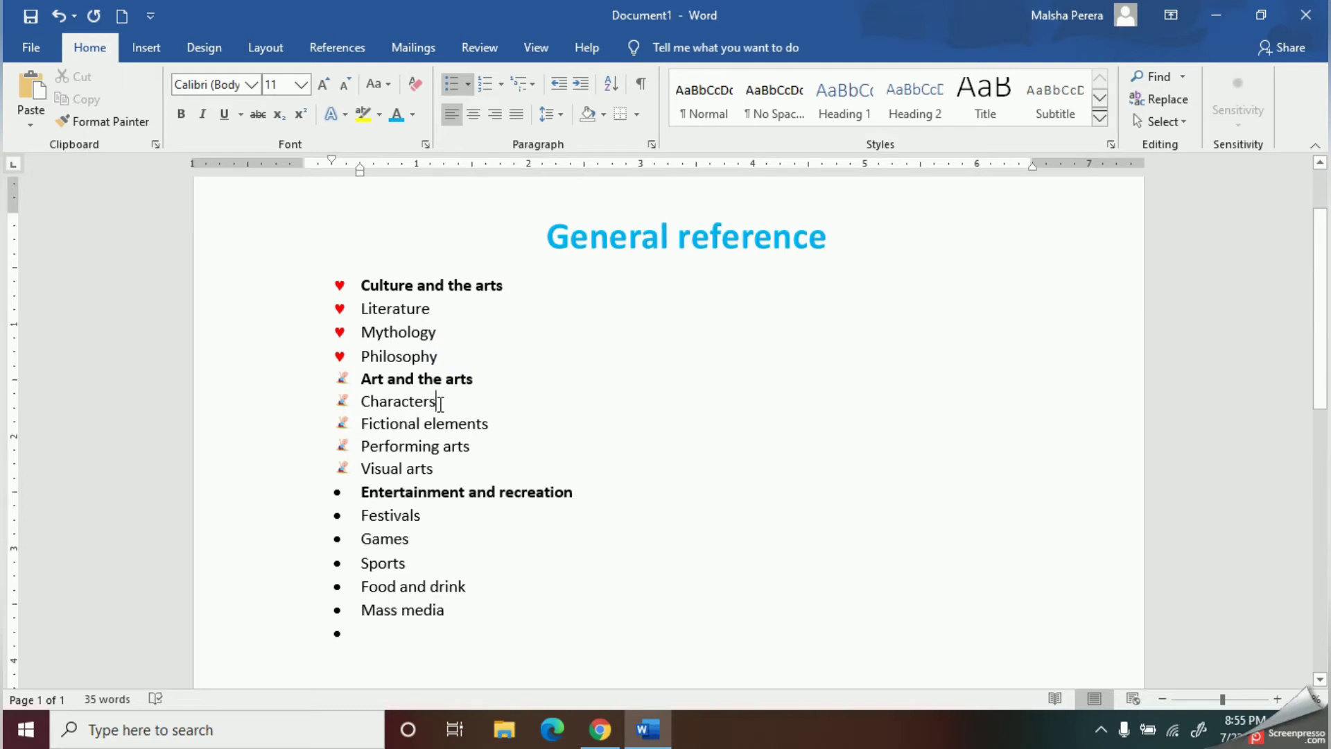
{"action": "key", "text": "enter"}
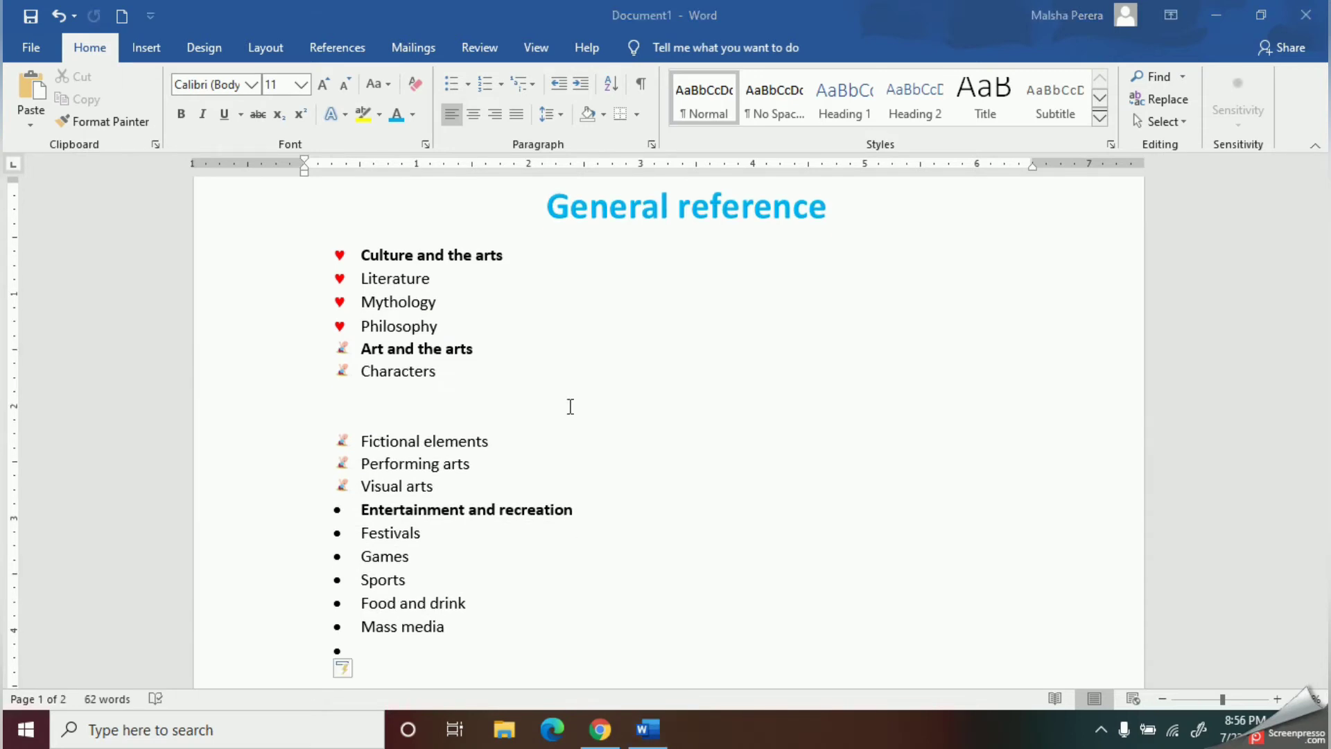
Number the pasted copy from Culture and the arts to Festivals with the 1. 2. 3. format.
{"action": "scroll", "scroll_direction": "down", "scroll_amount": 3}
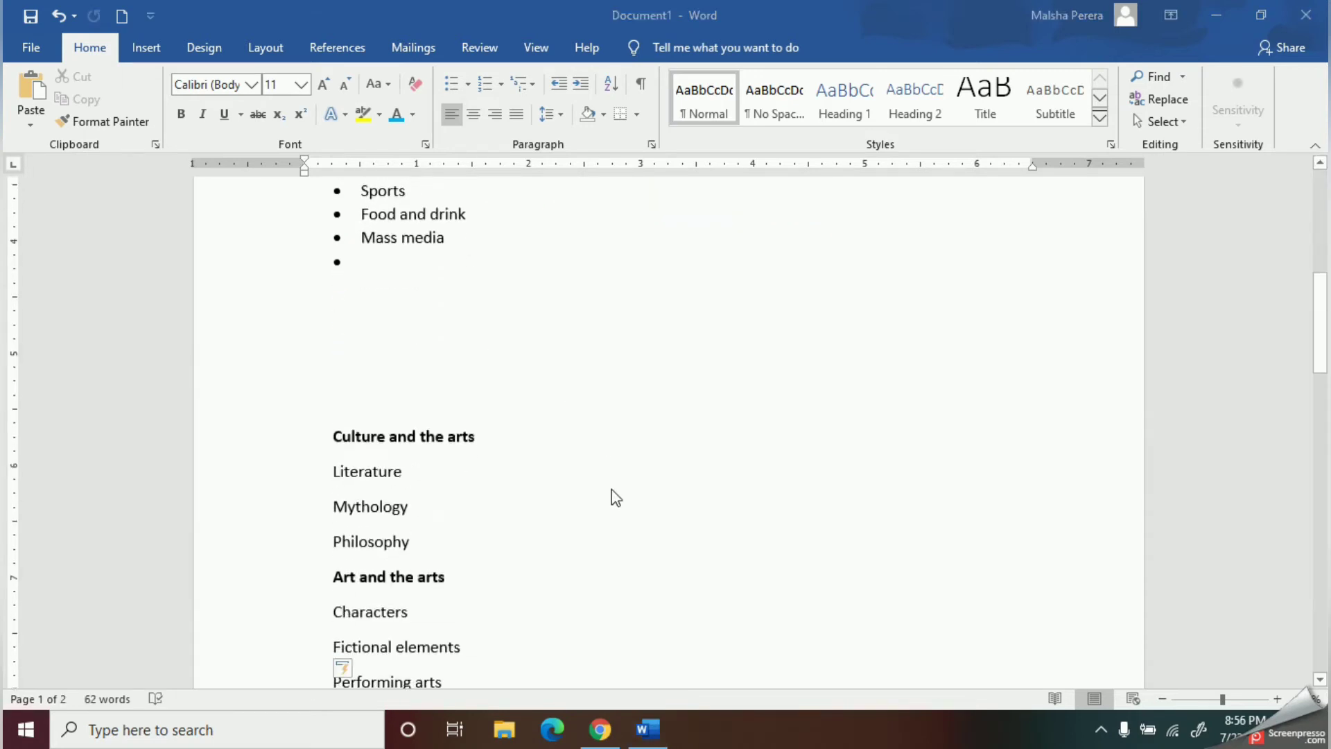
{"action": "scroll", "scroll_direction": "down", "scroll_amount": 3}
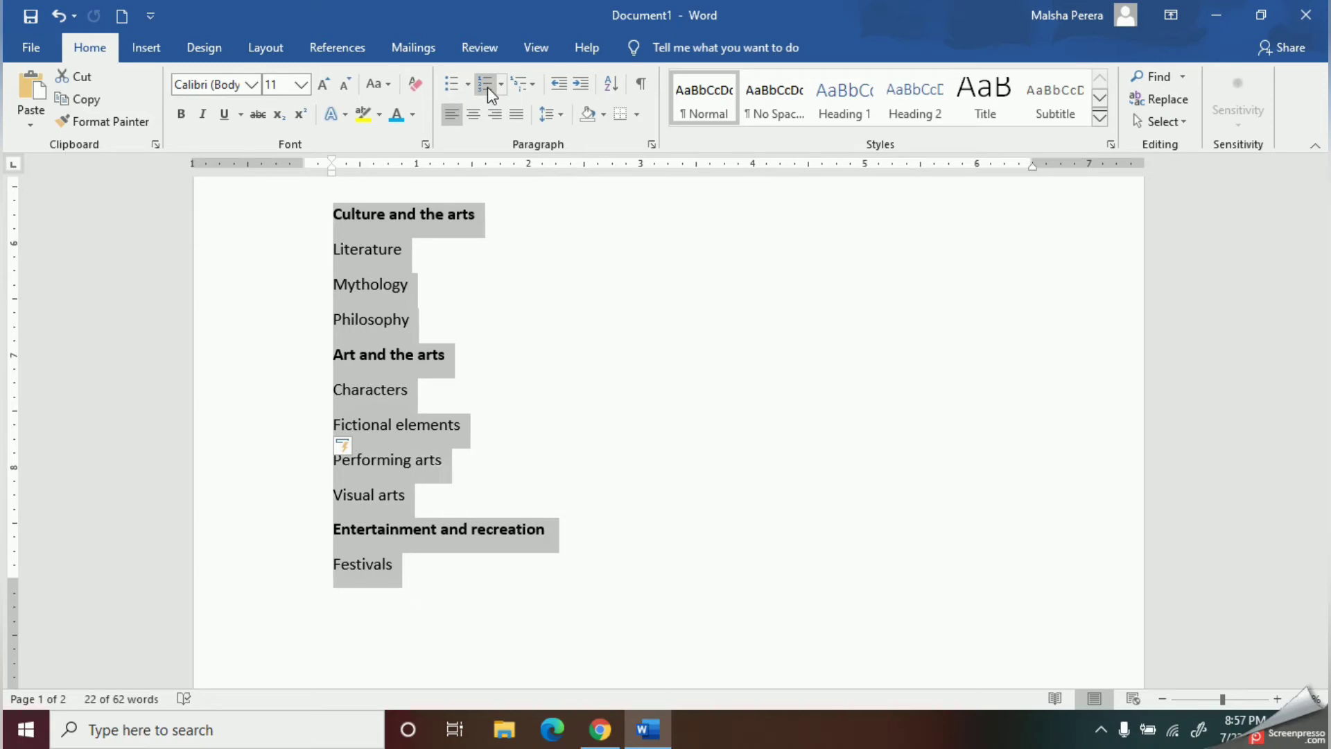
{"action": "left_click", "coordinate": [500, 84]}
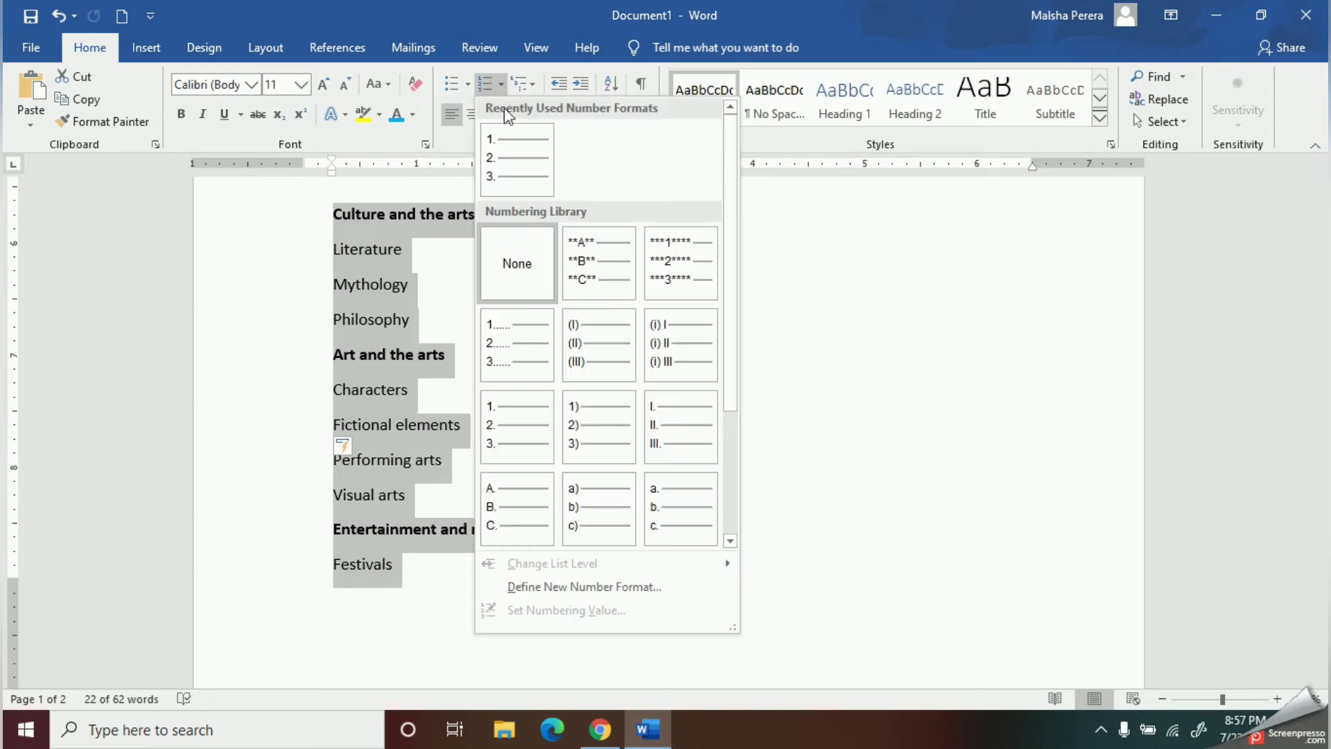
{"action": "left_click", "coordinate": [598, 344]}
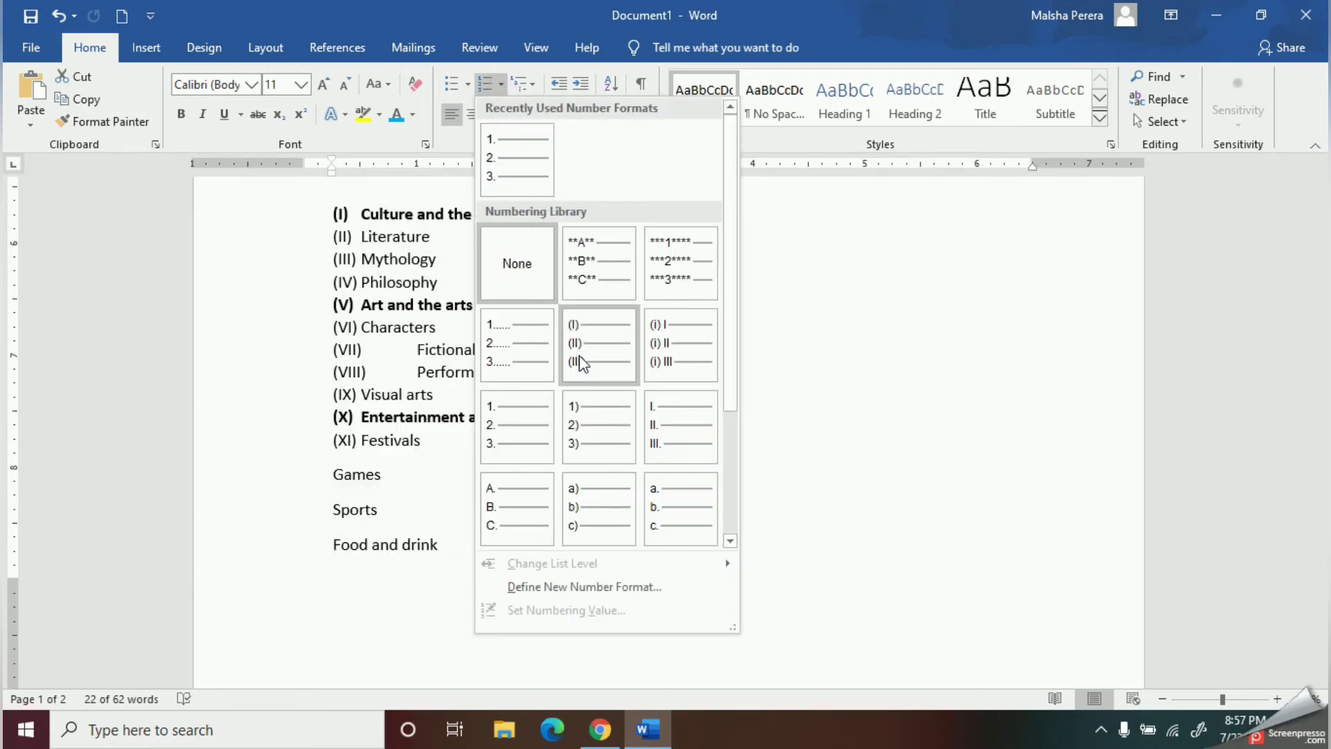
{"action": "left_click", "coordinate": [516, 344]}
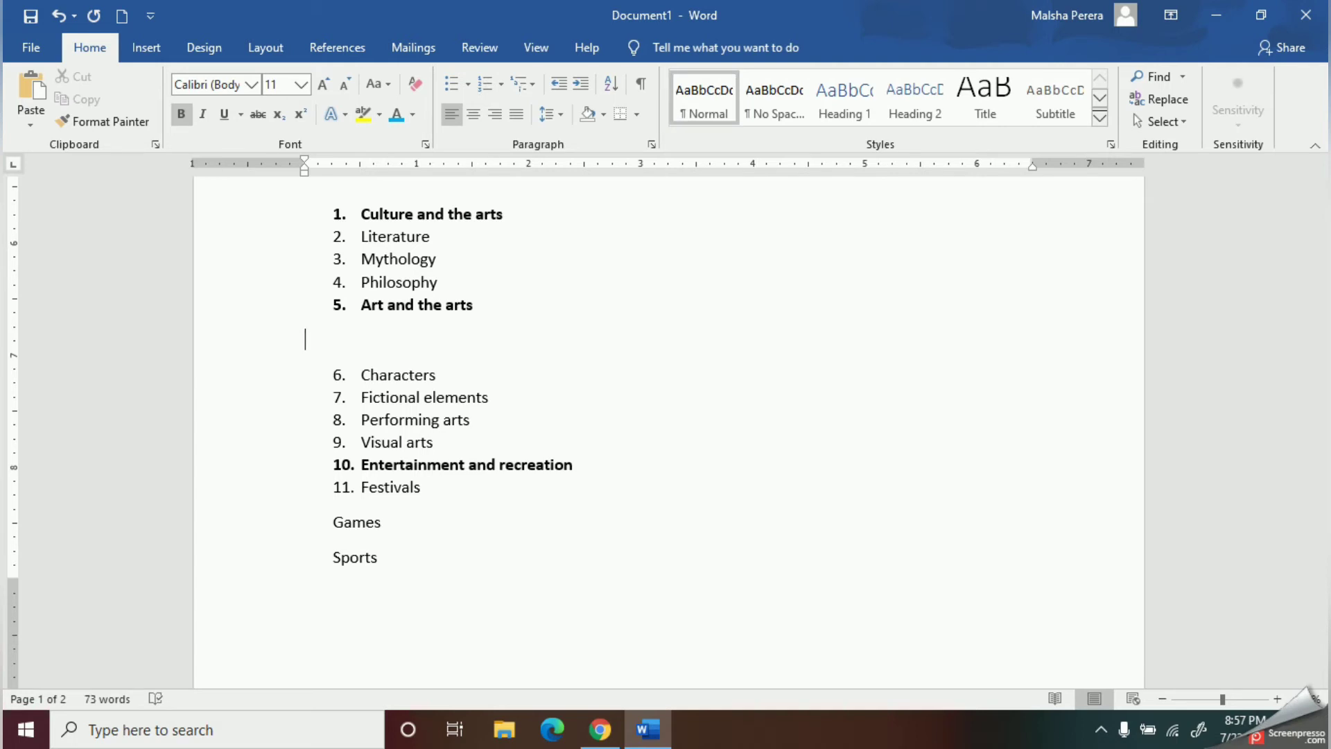
{"action": "mouse_move", "coordinate": [344, 375]}
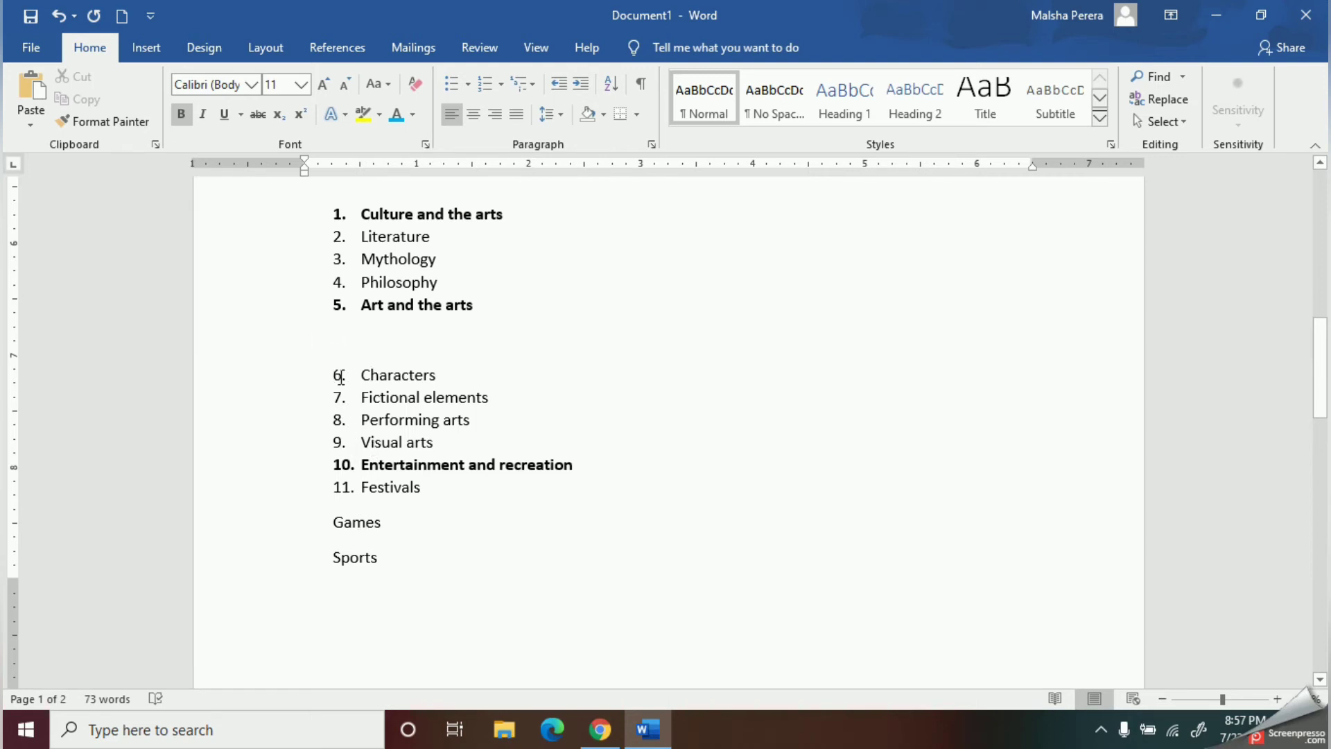
Continue numbering so the two list parts form one 1–11 sequence without Games and Sports.
{"action": "left_click", "coordinate": [338, 375]}
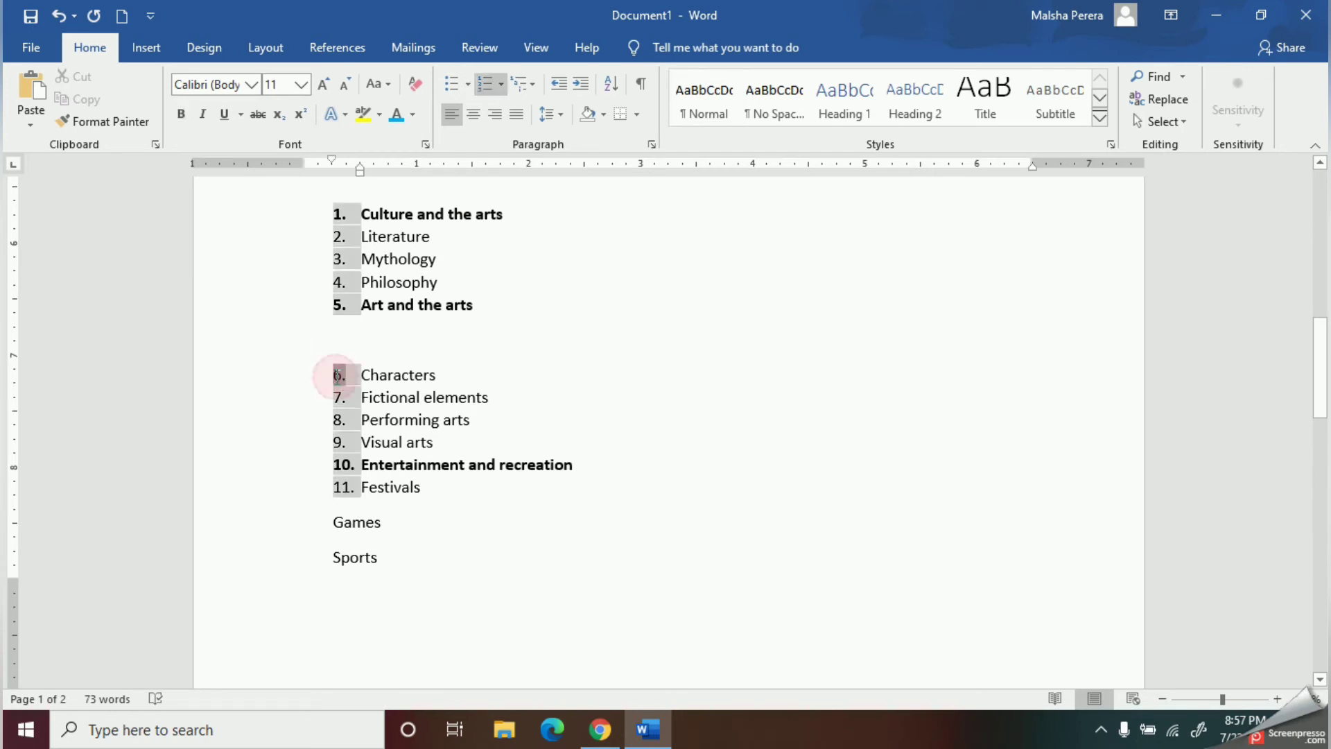
{"action": "mouse_move", "coordinate": [339, 374]}
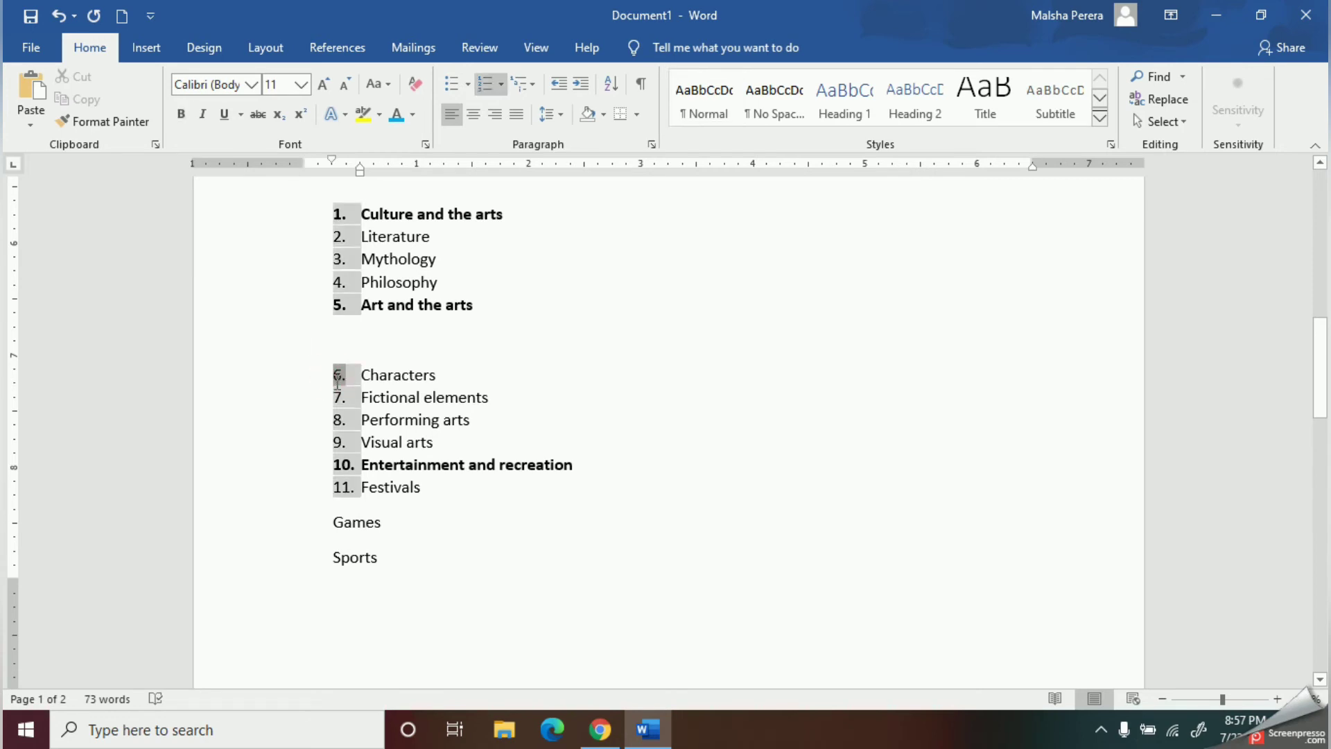
{"action": "right_click", "coordinate": [338, 380]}
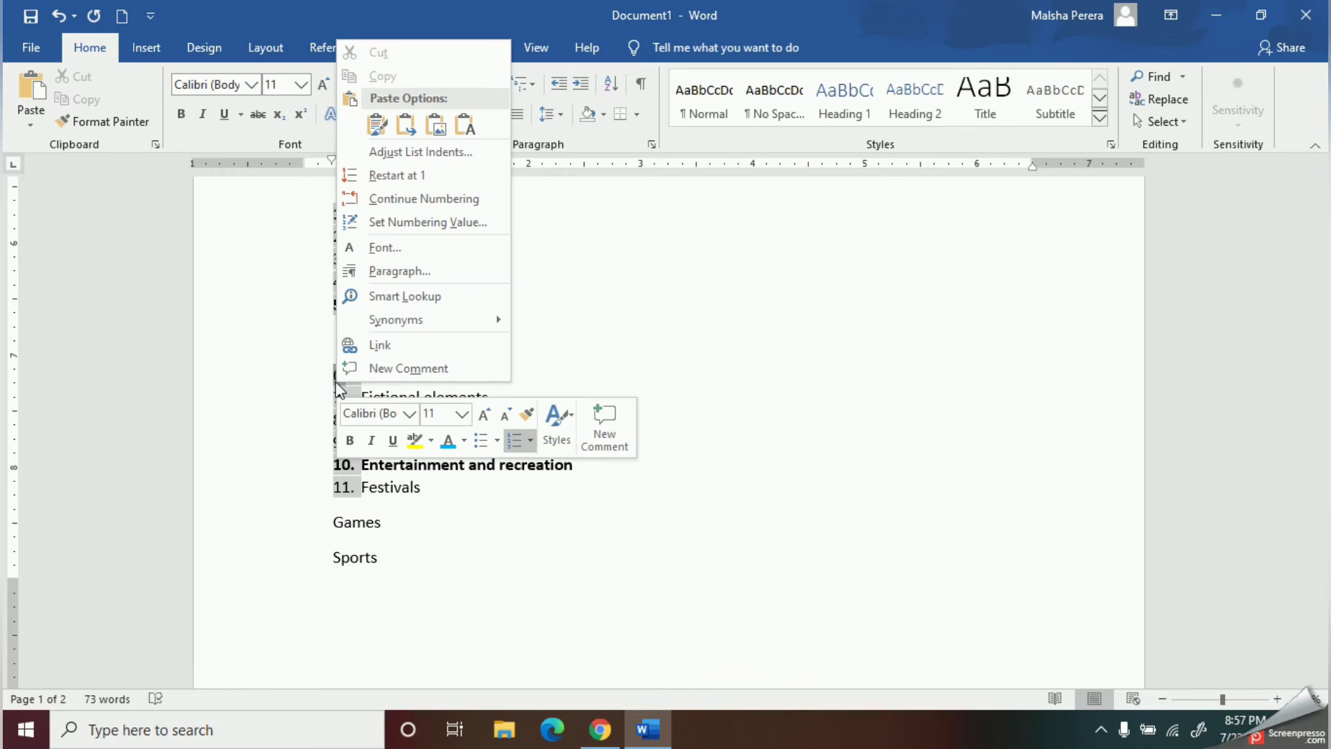
{"action": "mouse_move", "coordinate": [417, 181]}
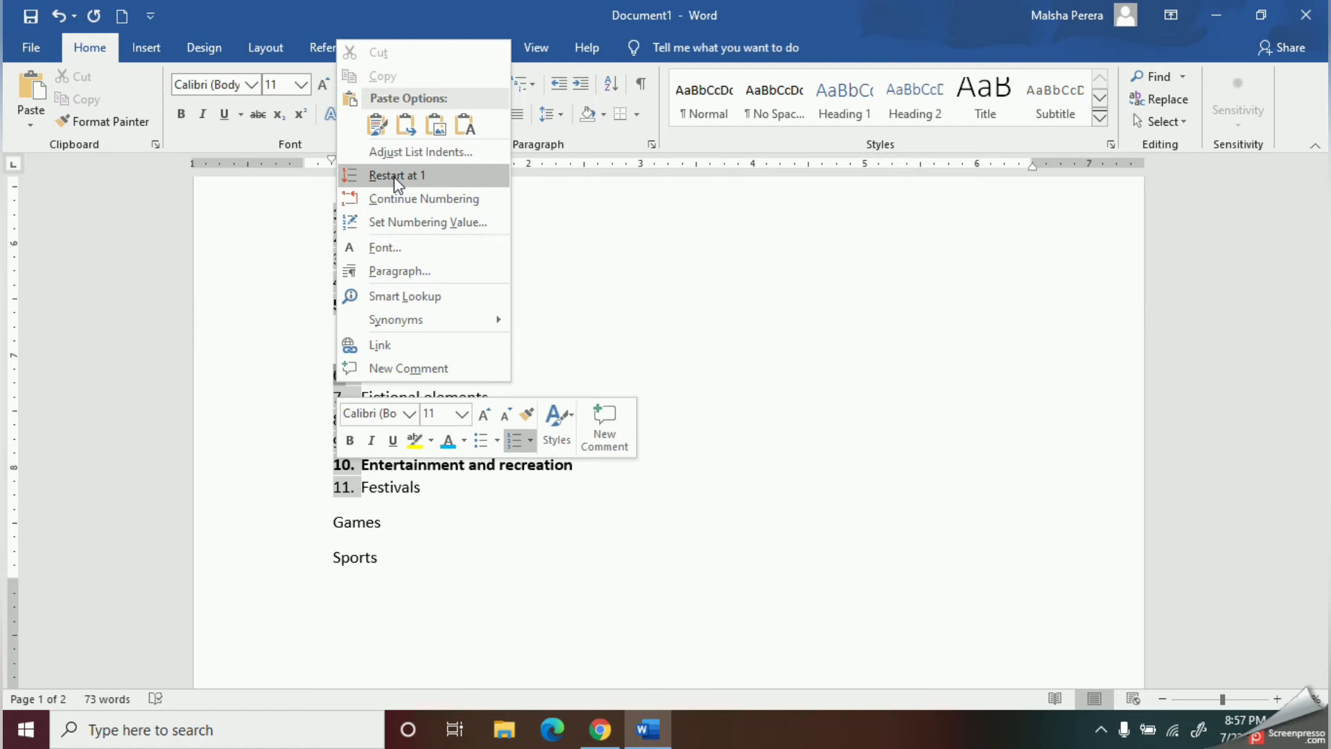
{"action": "left_click", "coordinate": [395, 176]}
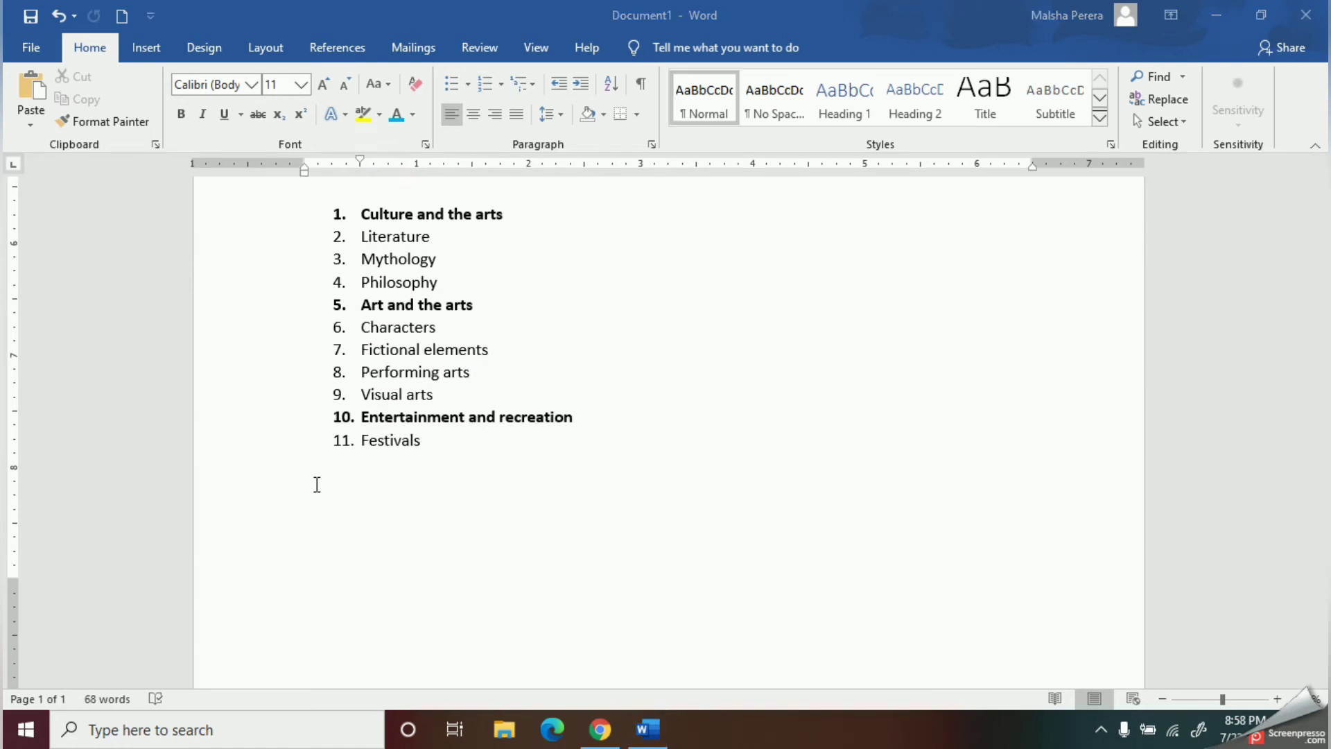
{"action": "mouse_move", "coordinate": [424, 330]}
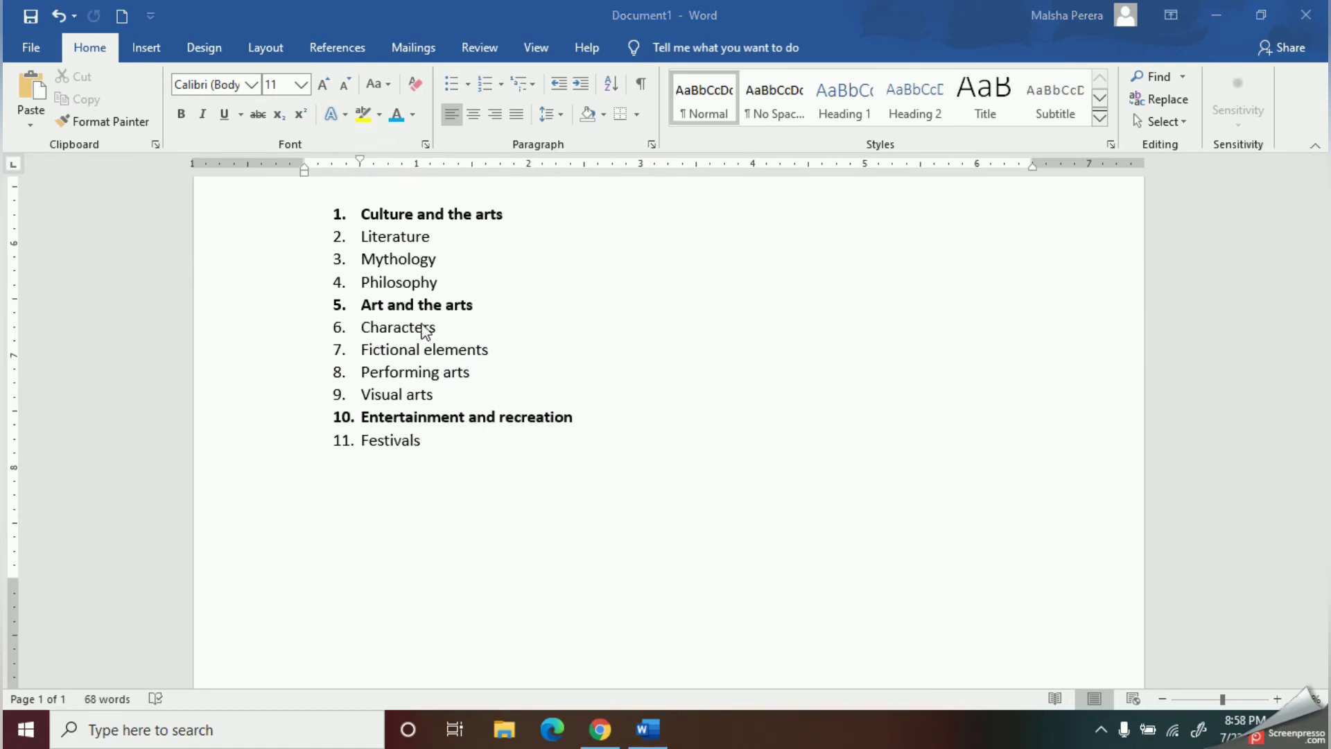
{"action": "mouse_move", "coordinate": [440, 285]}
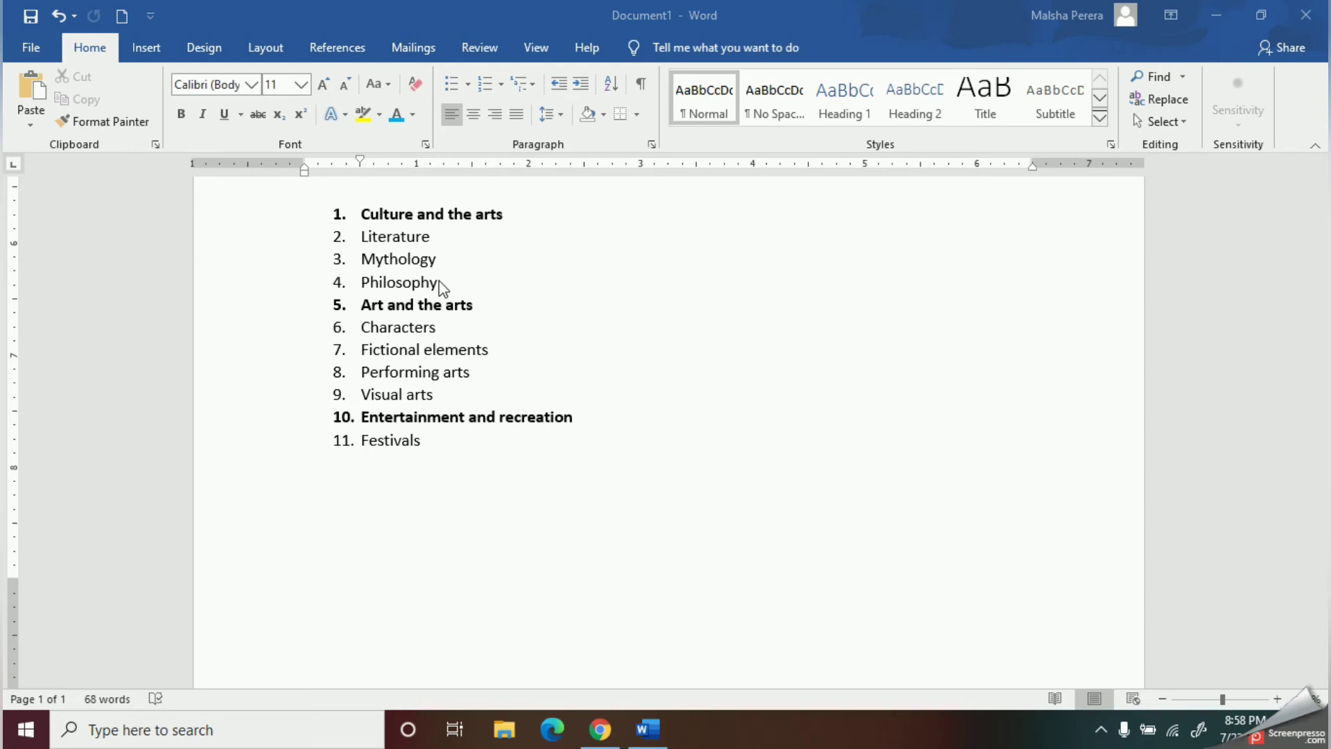
{"action": "mouse_move", "coordinate": [479, 308]}
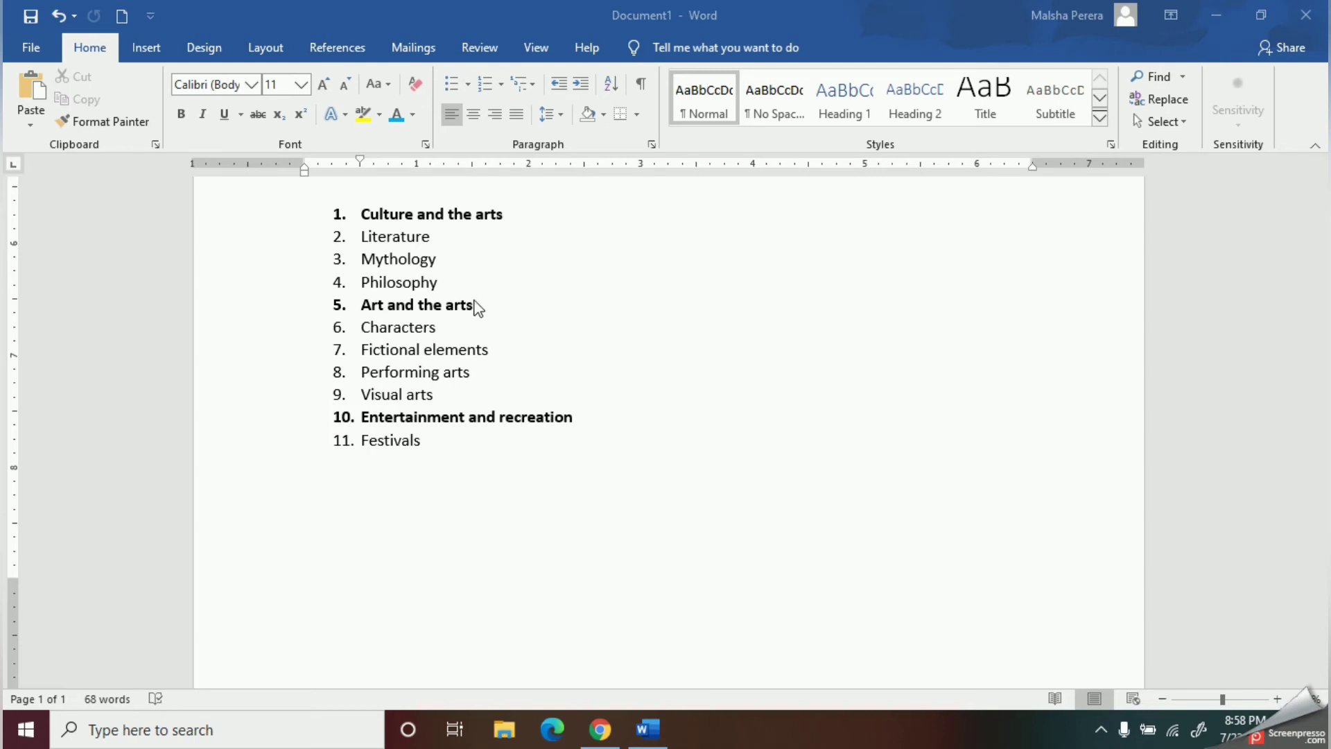
{"action": "mouse_move", "coordinate": [441, 415]}
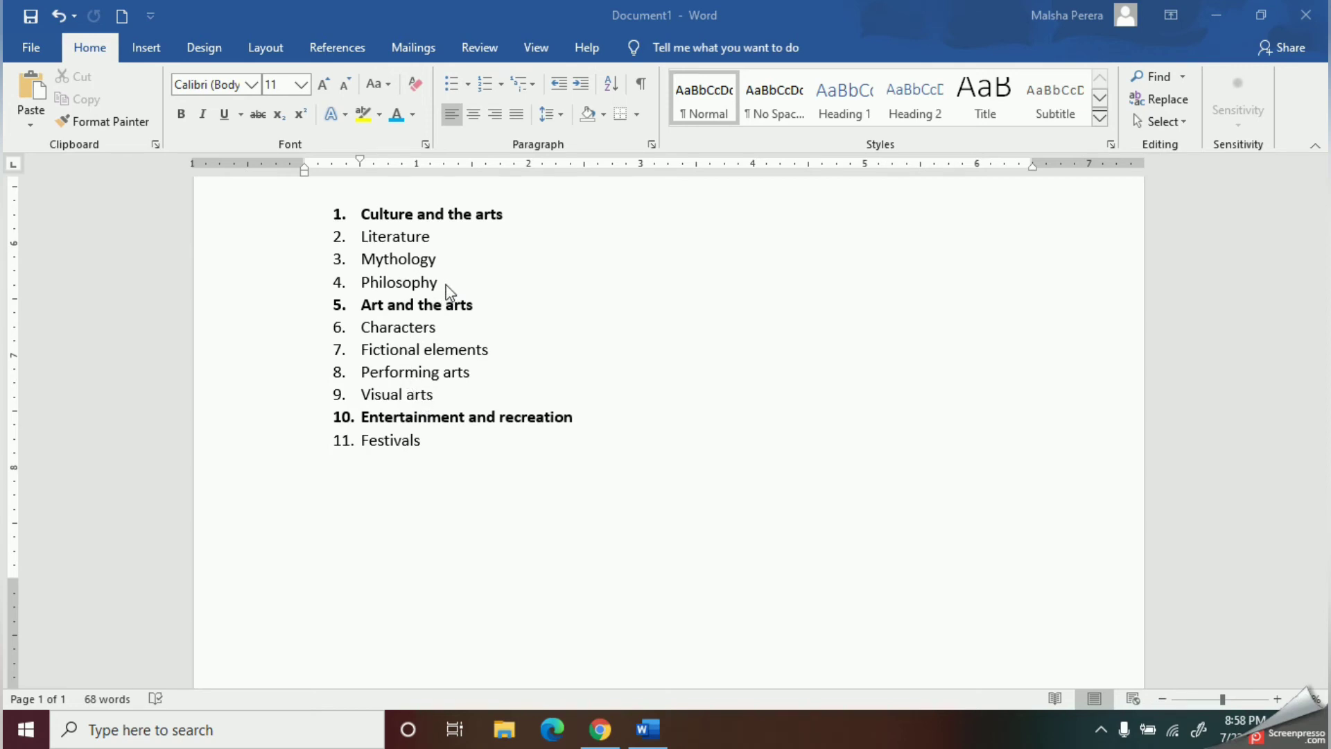
Add sub-items Abc and Hey under Mythology, with Hello nested beneath Hey.
{"action": "left_click", "coordinate": [437, 259]}
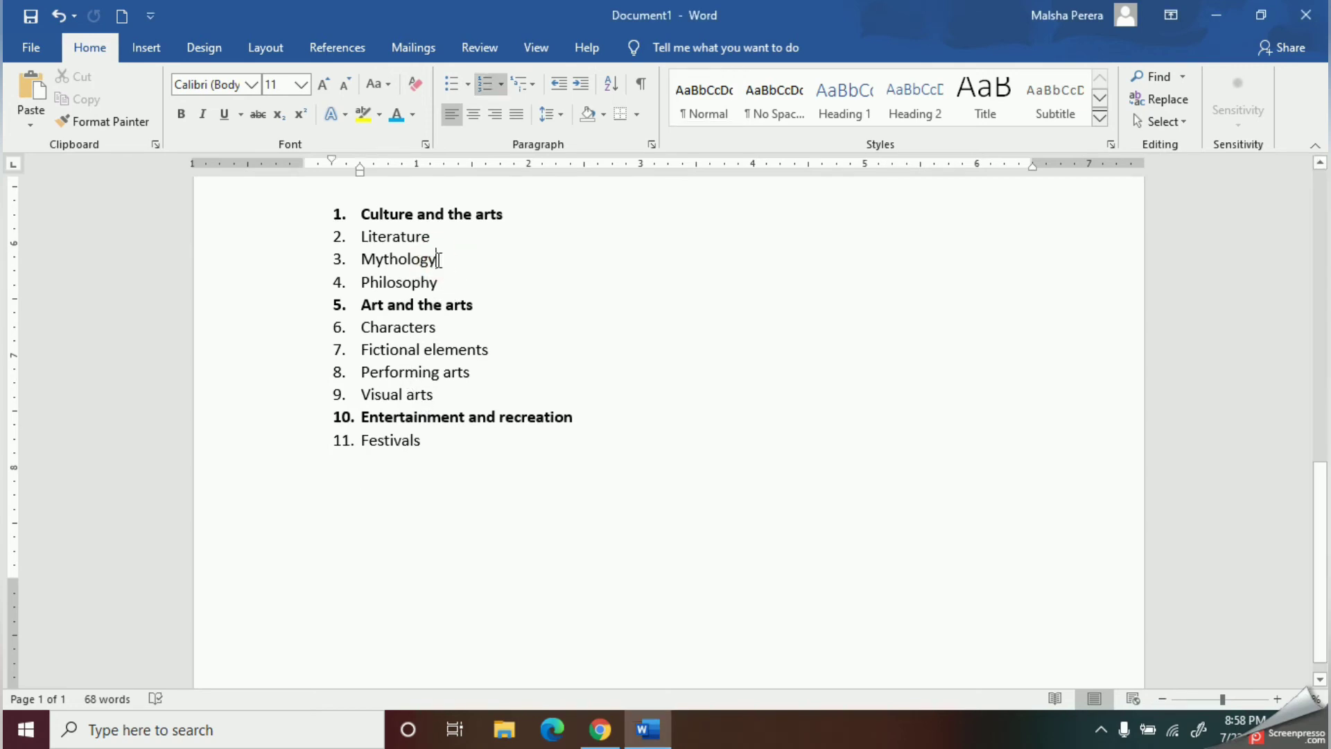
{"action": "double_click", "coordinate": [400, 259]}
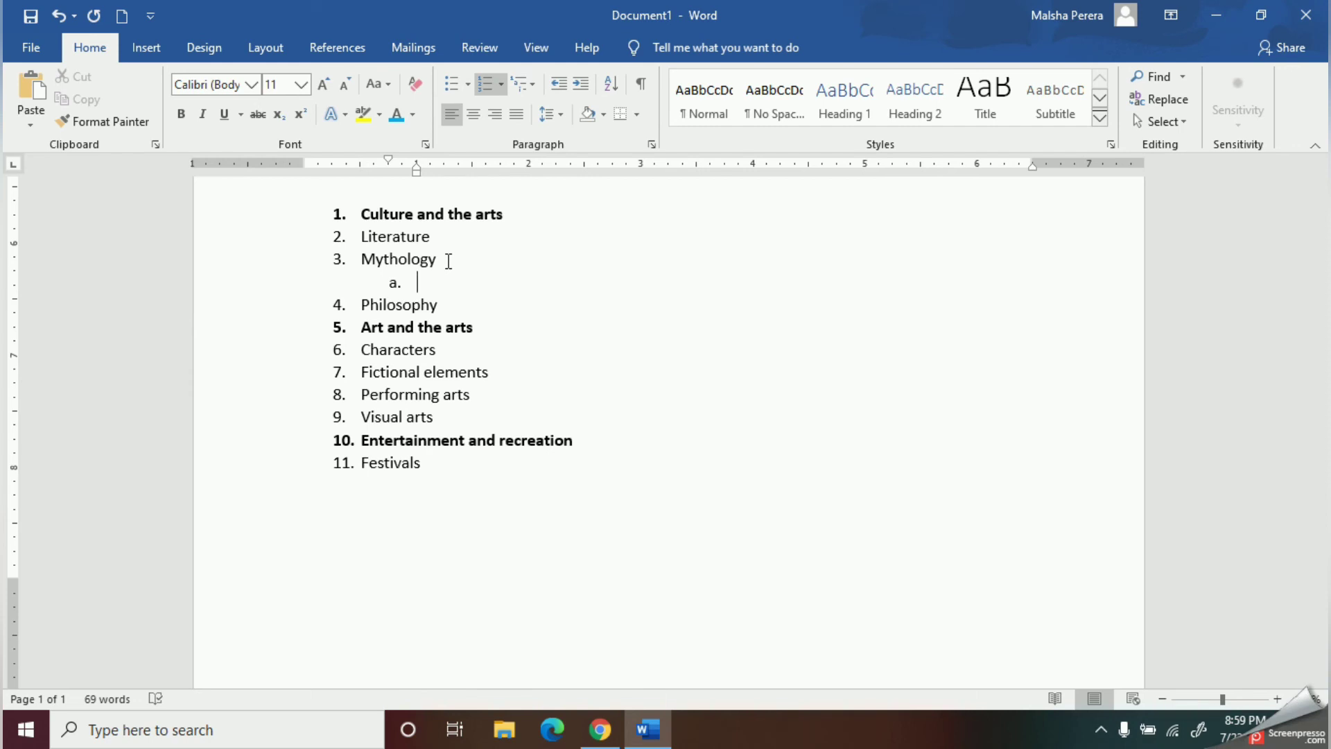
{"action": "type", "text": "a"}
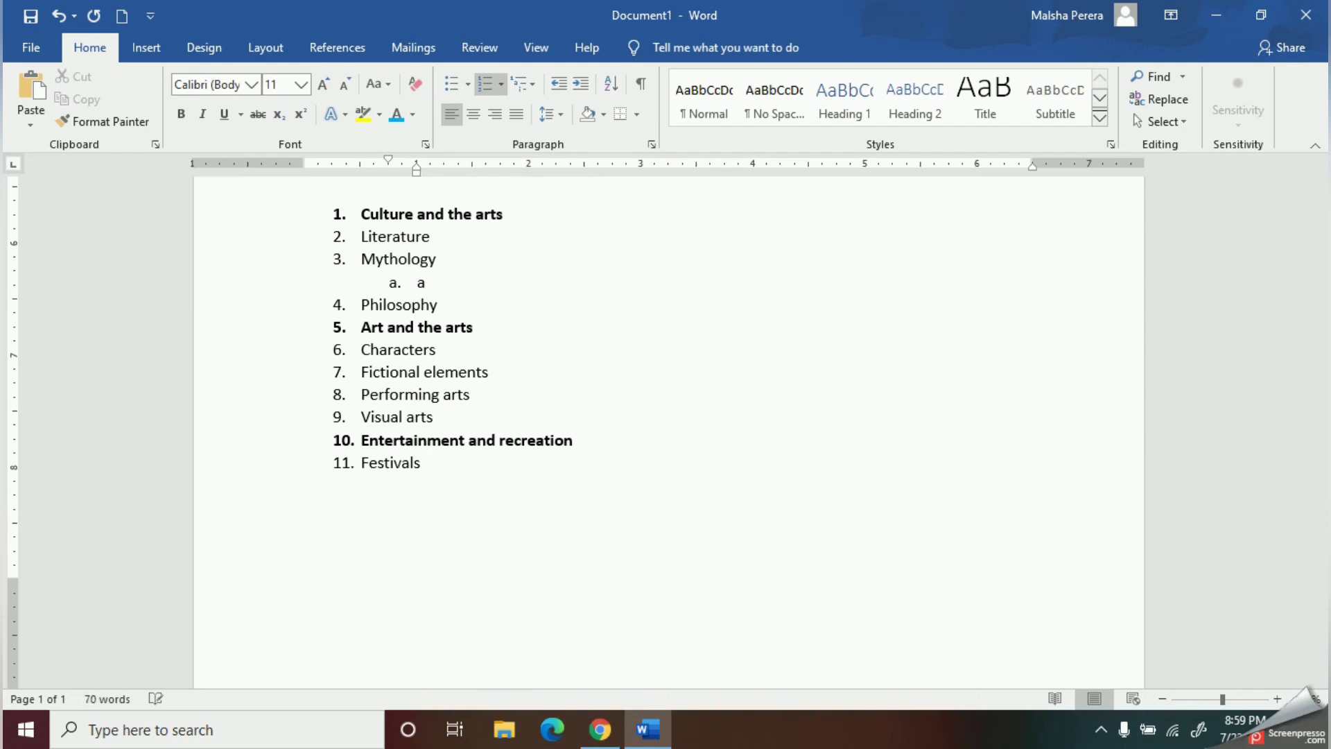
{"action": "type", "text": "bc"}
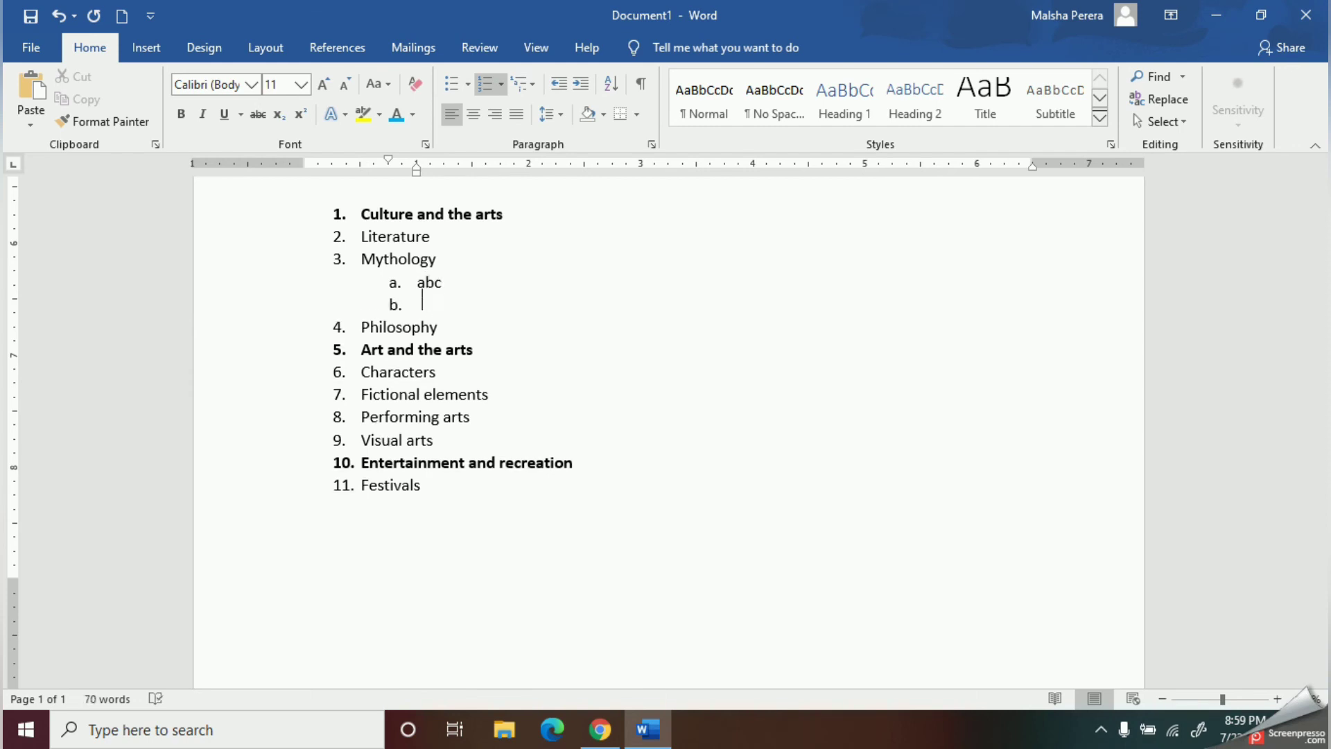
{"action": "type", "text": "h"}
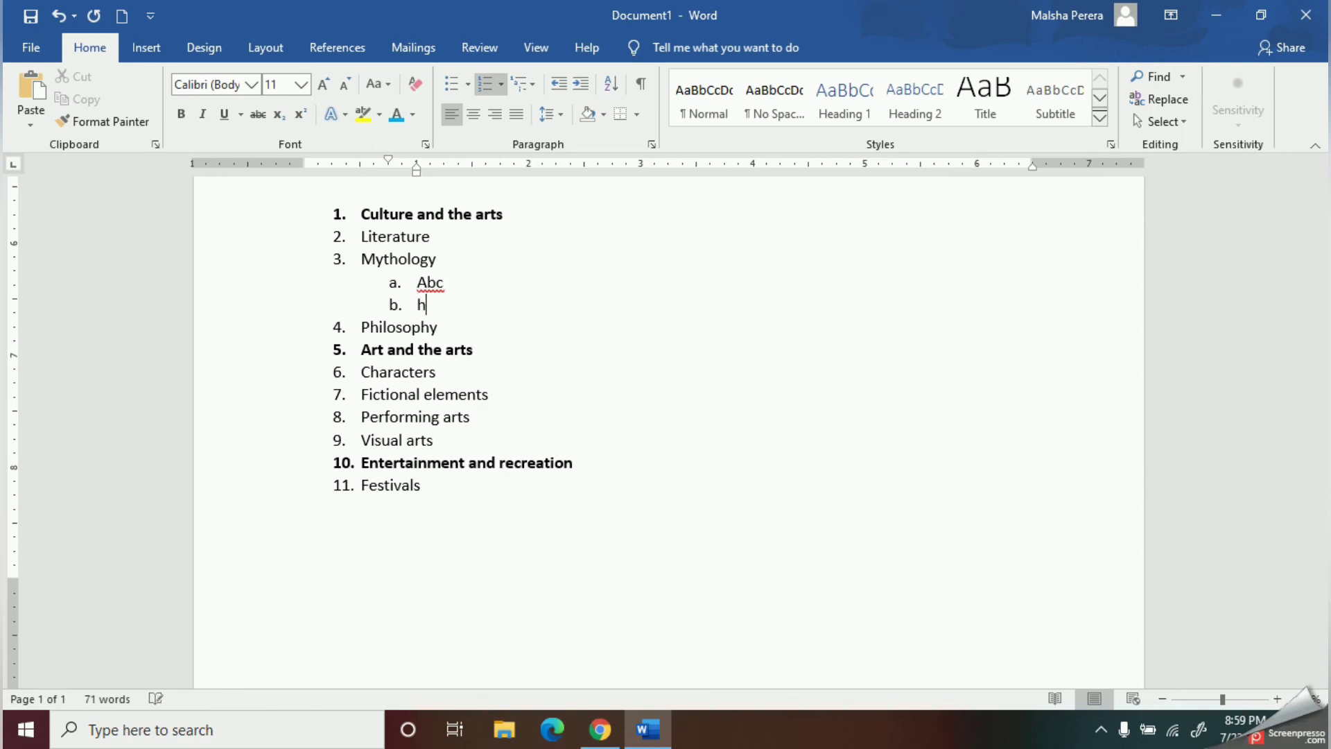
{"action": "type", "text": "ey"}
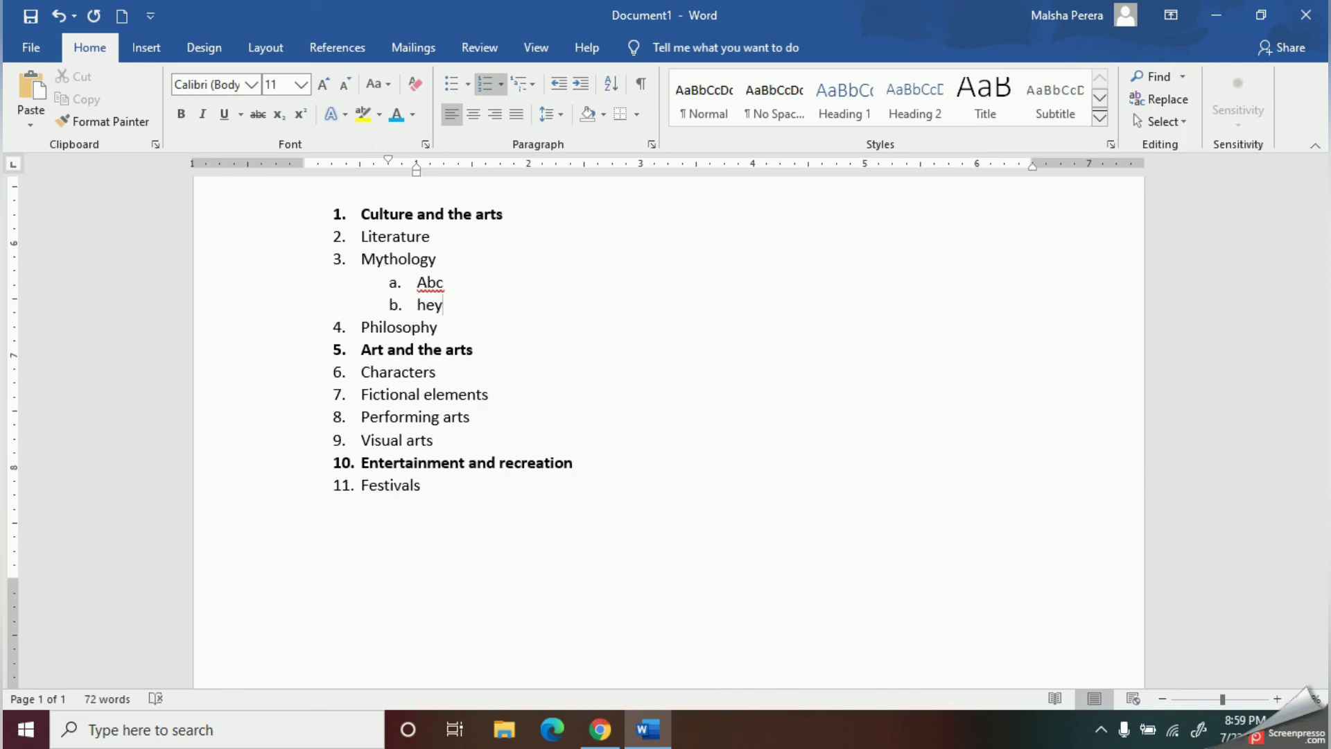
{"action": "type", "text": "Hello"}
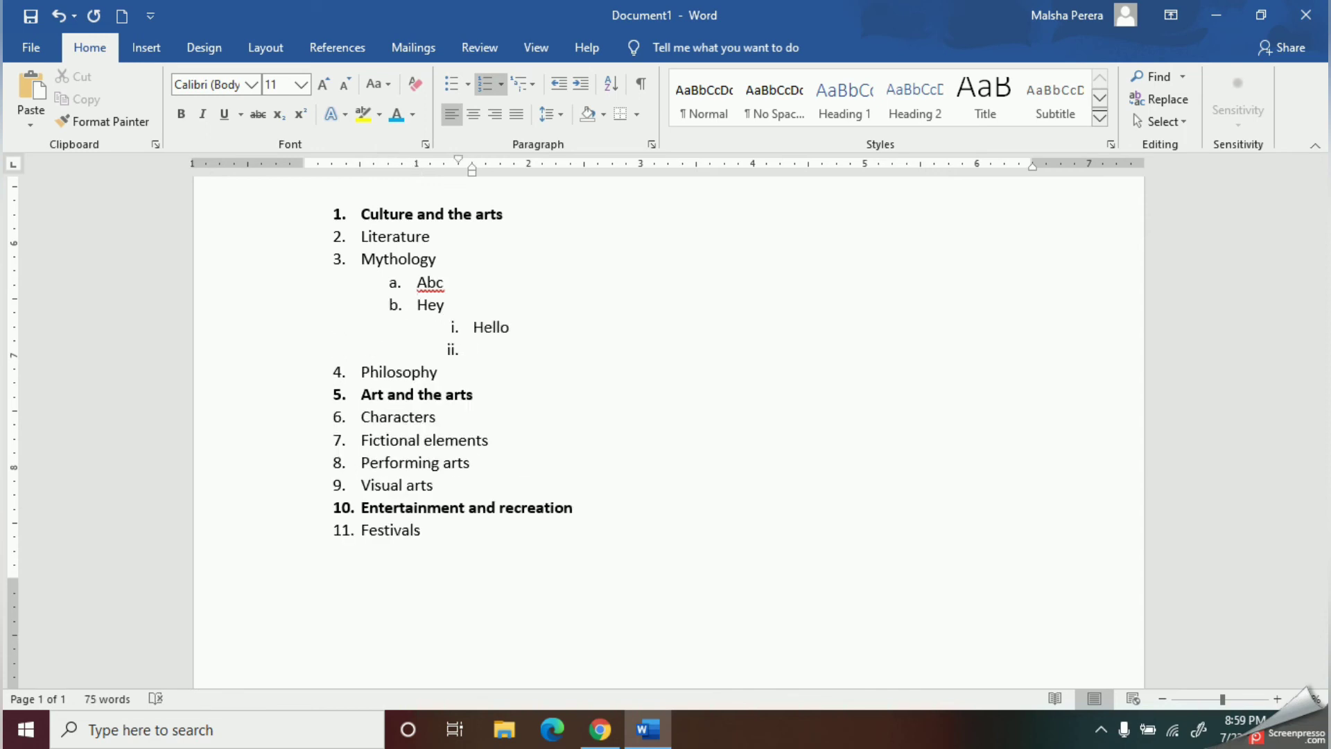
Leave a following empty sub-item c at the lettered level under Mythology.
{"action": "key", "text": "tab"}
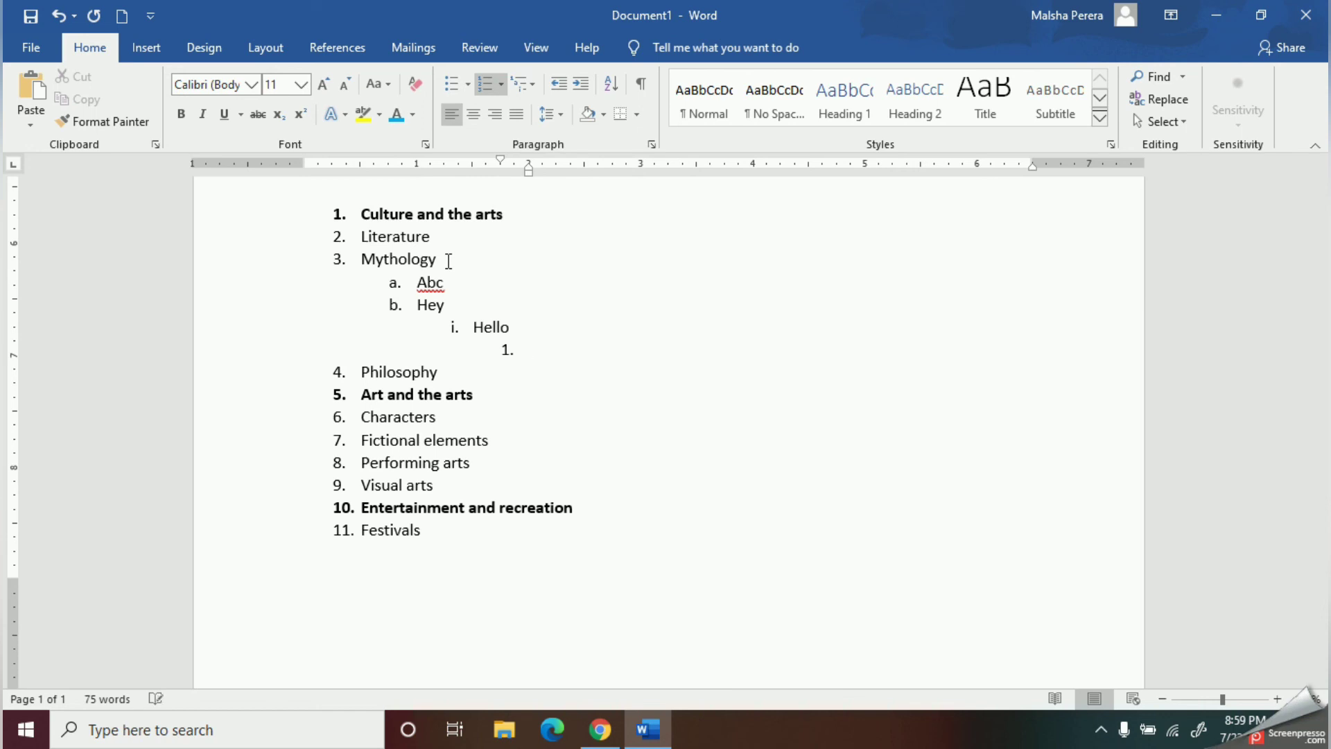
{"action": "key", "text": "shift+tab"}
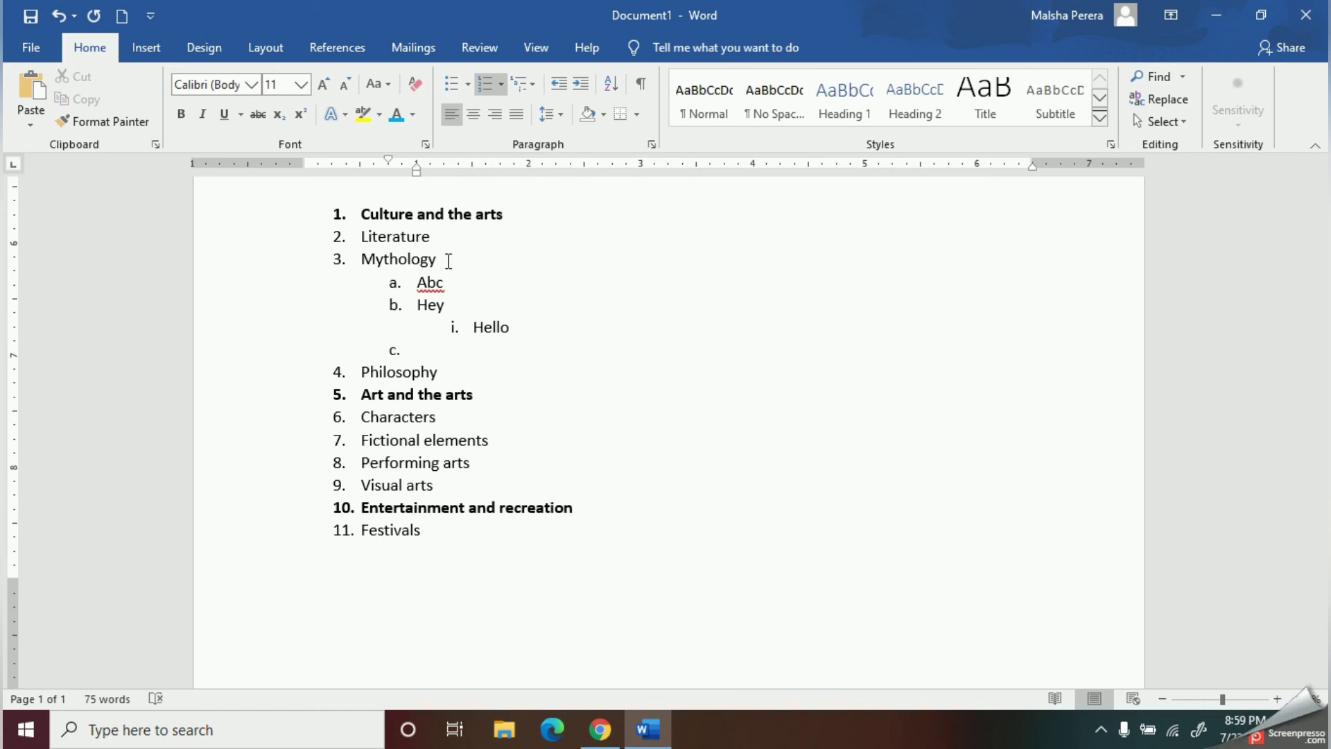
{"action": "left_click", "coordinate": [417, 349]}
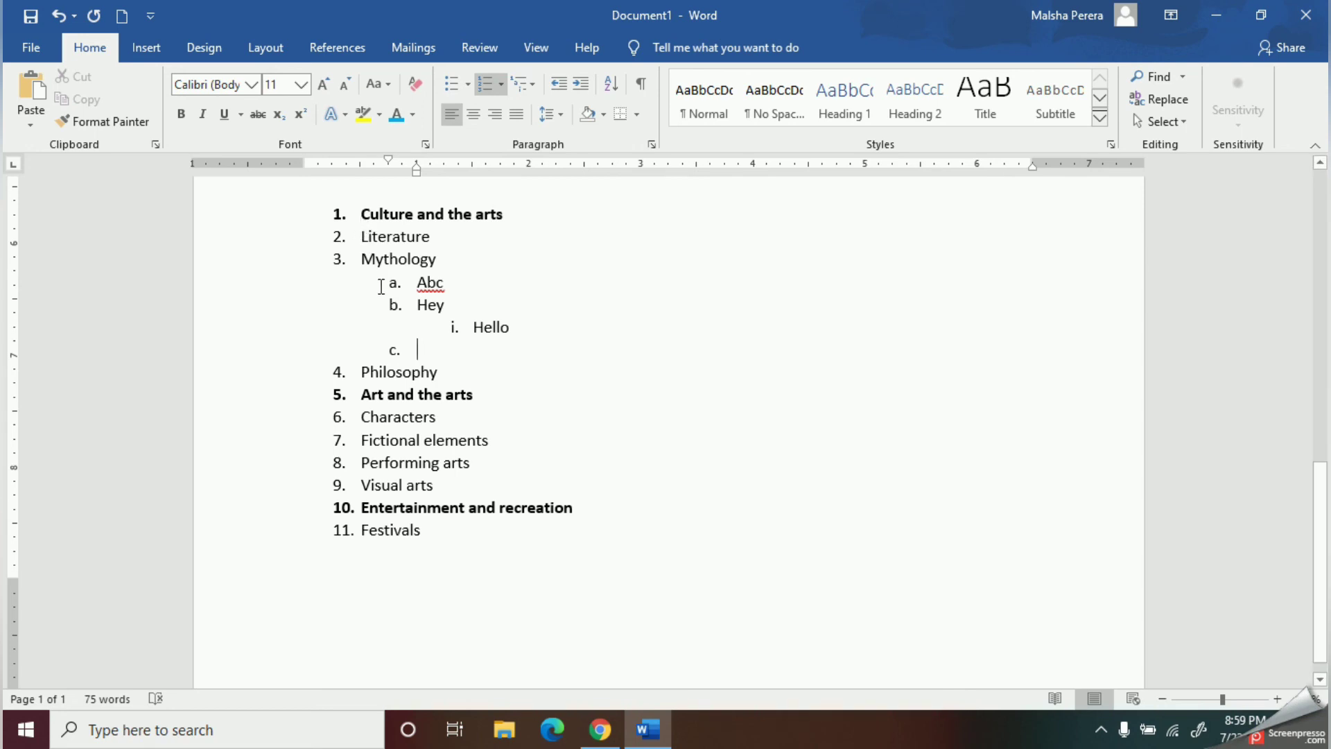
Switch the list to multilevel bullets: diamonds for main items, arrows for sub-items, square before Hello.
{"action": "left_click", "coordinate": [521, 85]}
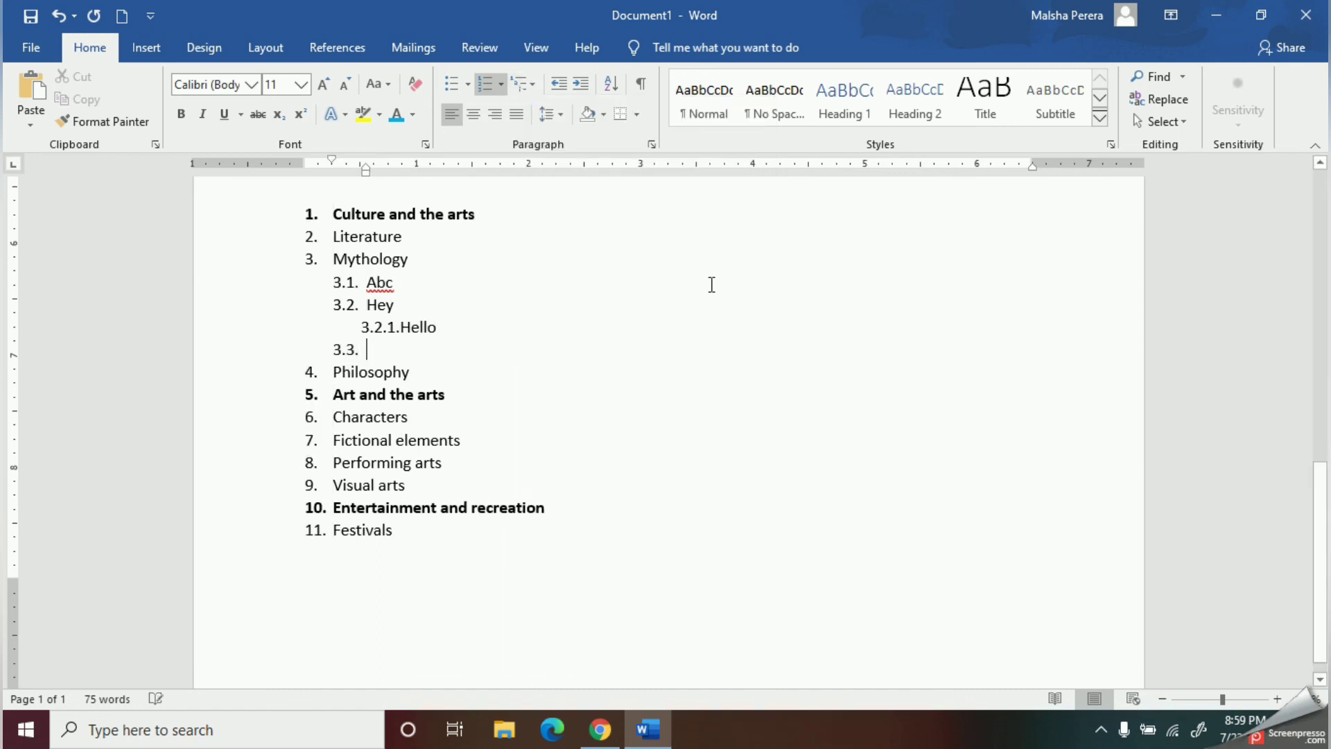
{"action": "left_click", "coordinate": [520, 84]}
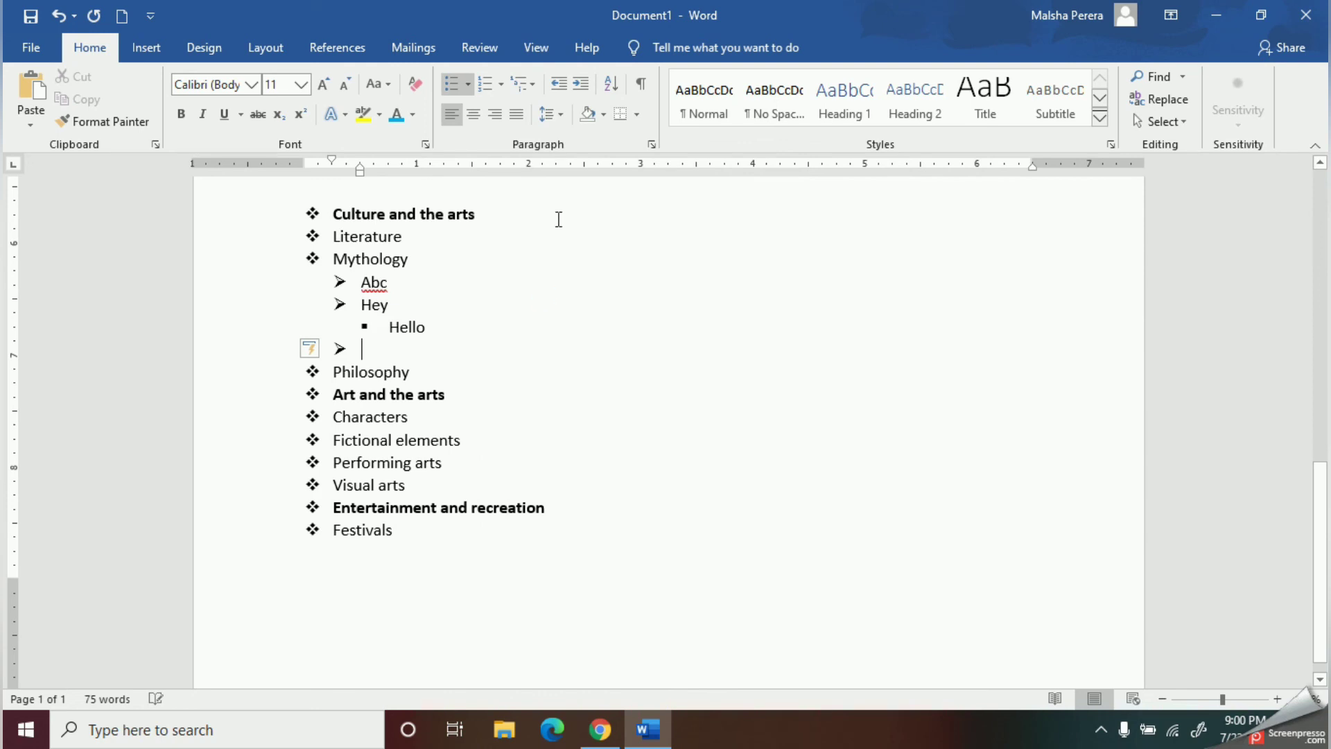
{"action": "left_click", "coordinate": [519, 83]}
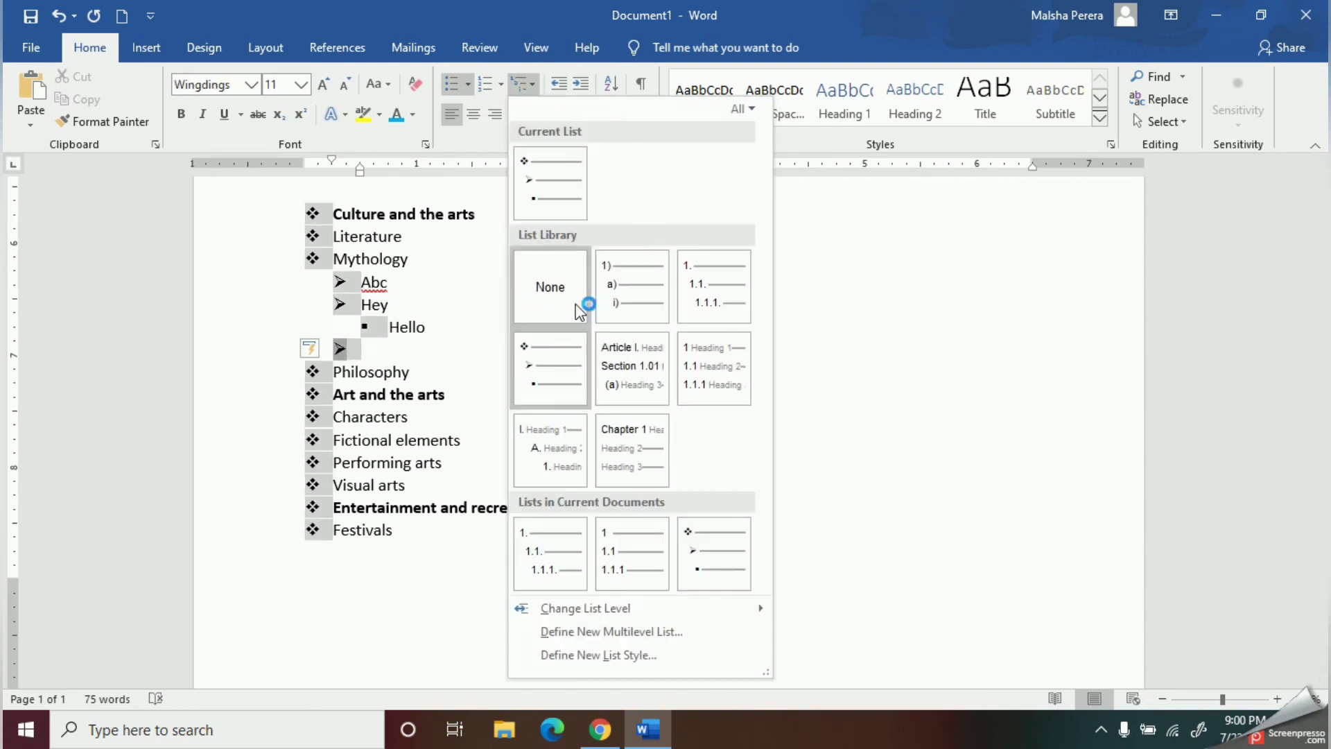